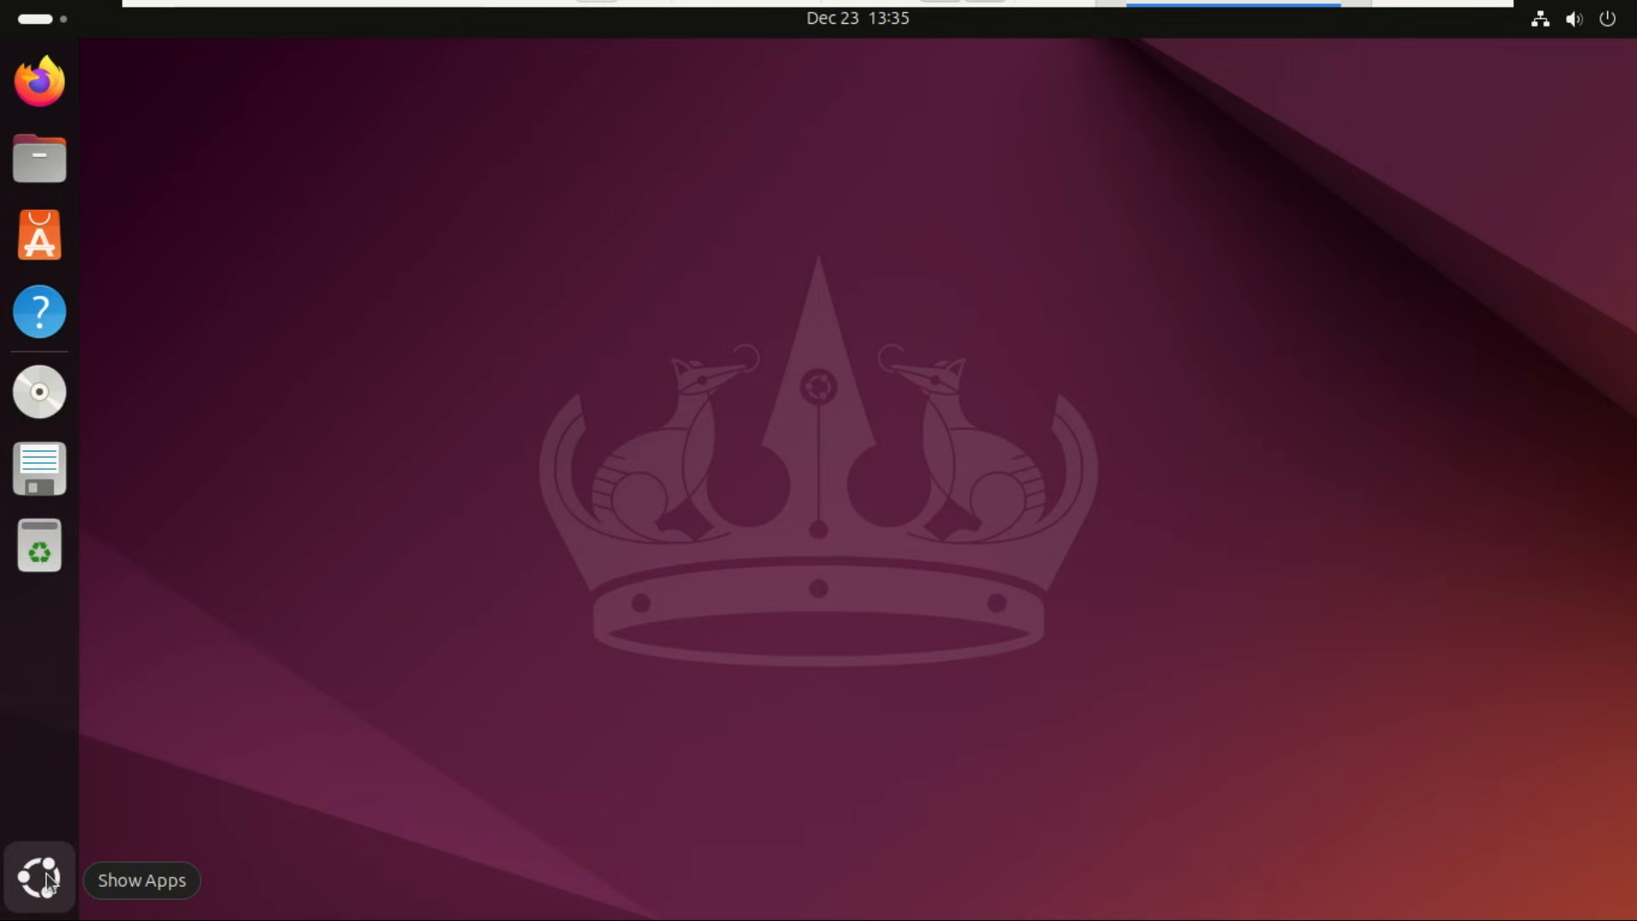
Step: Launch Terminal from the GNOME application grid
left_click(39, 874)
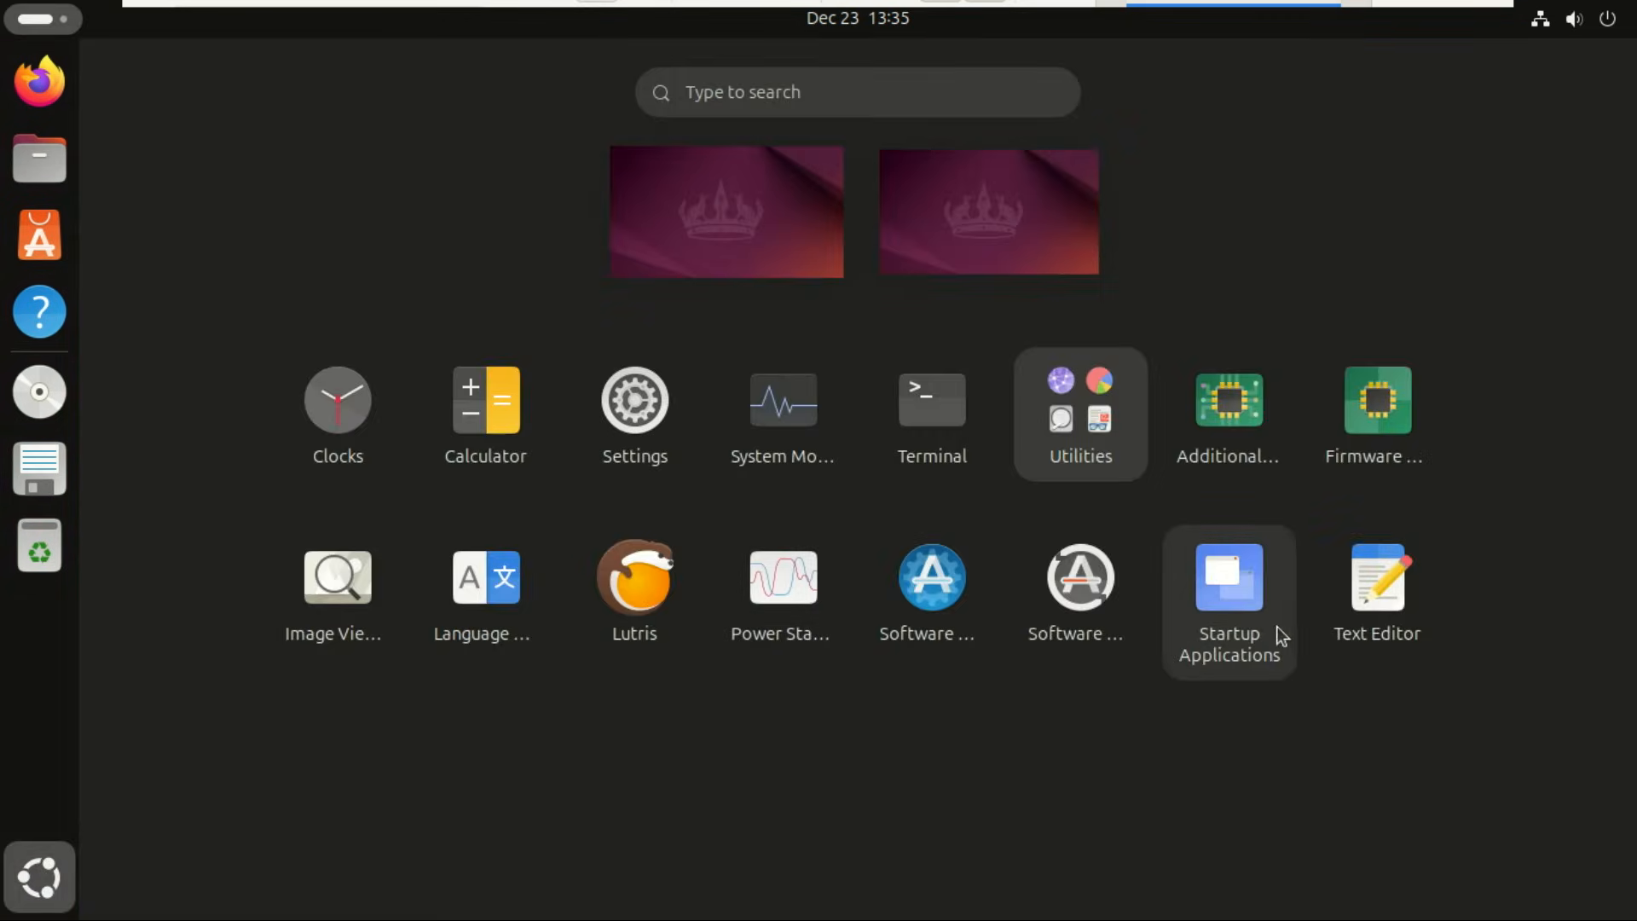
mouse_move(929, 408)
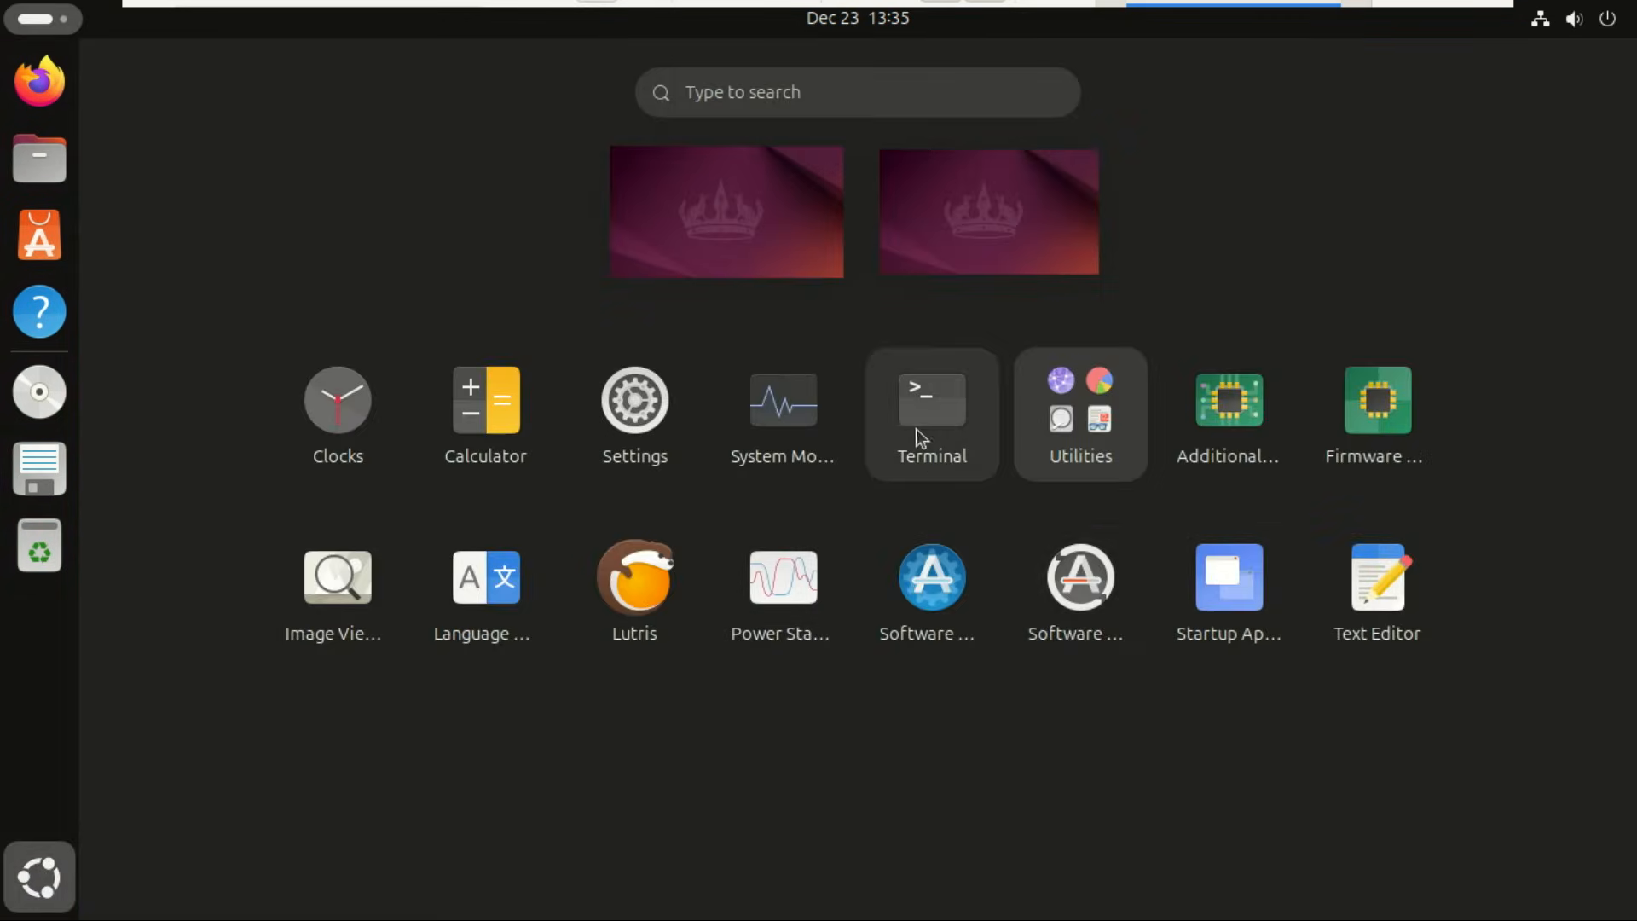
left_click(930, 412)
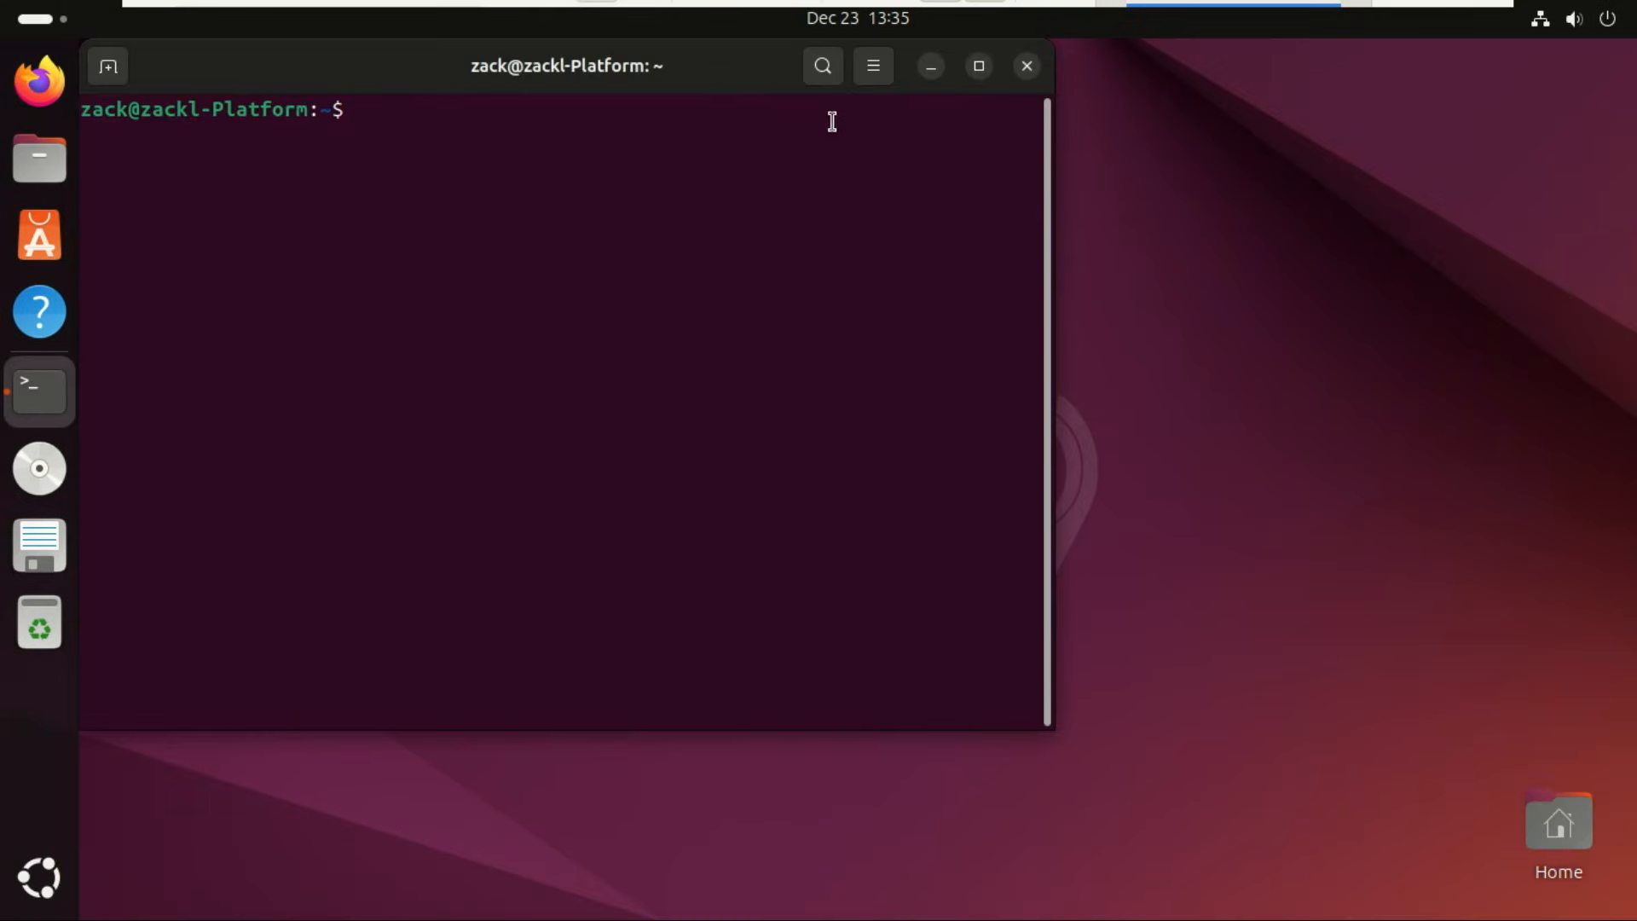
Step: Run sudo apt update and sudo apt upgrade to refresh Ubuntu's package lists
left_click_drag(567, 65, 880, 116)
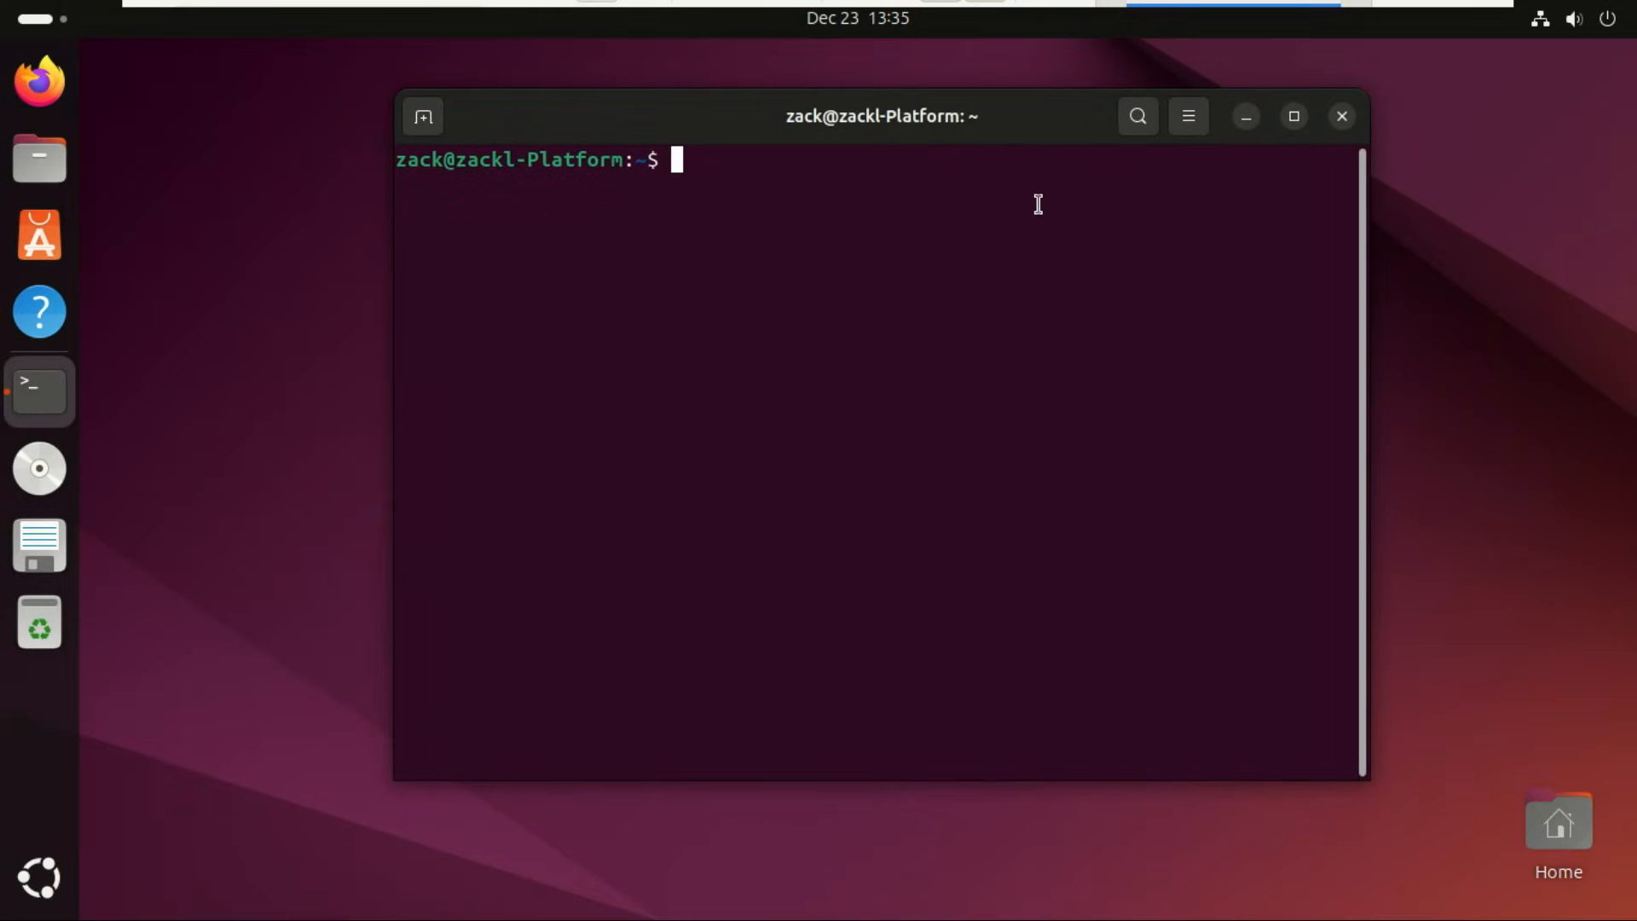
type("sudo")
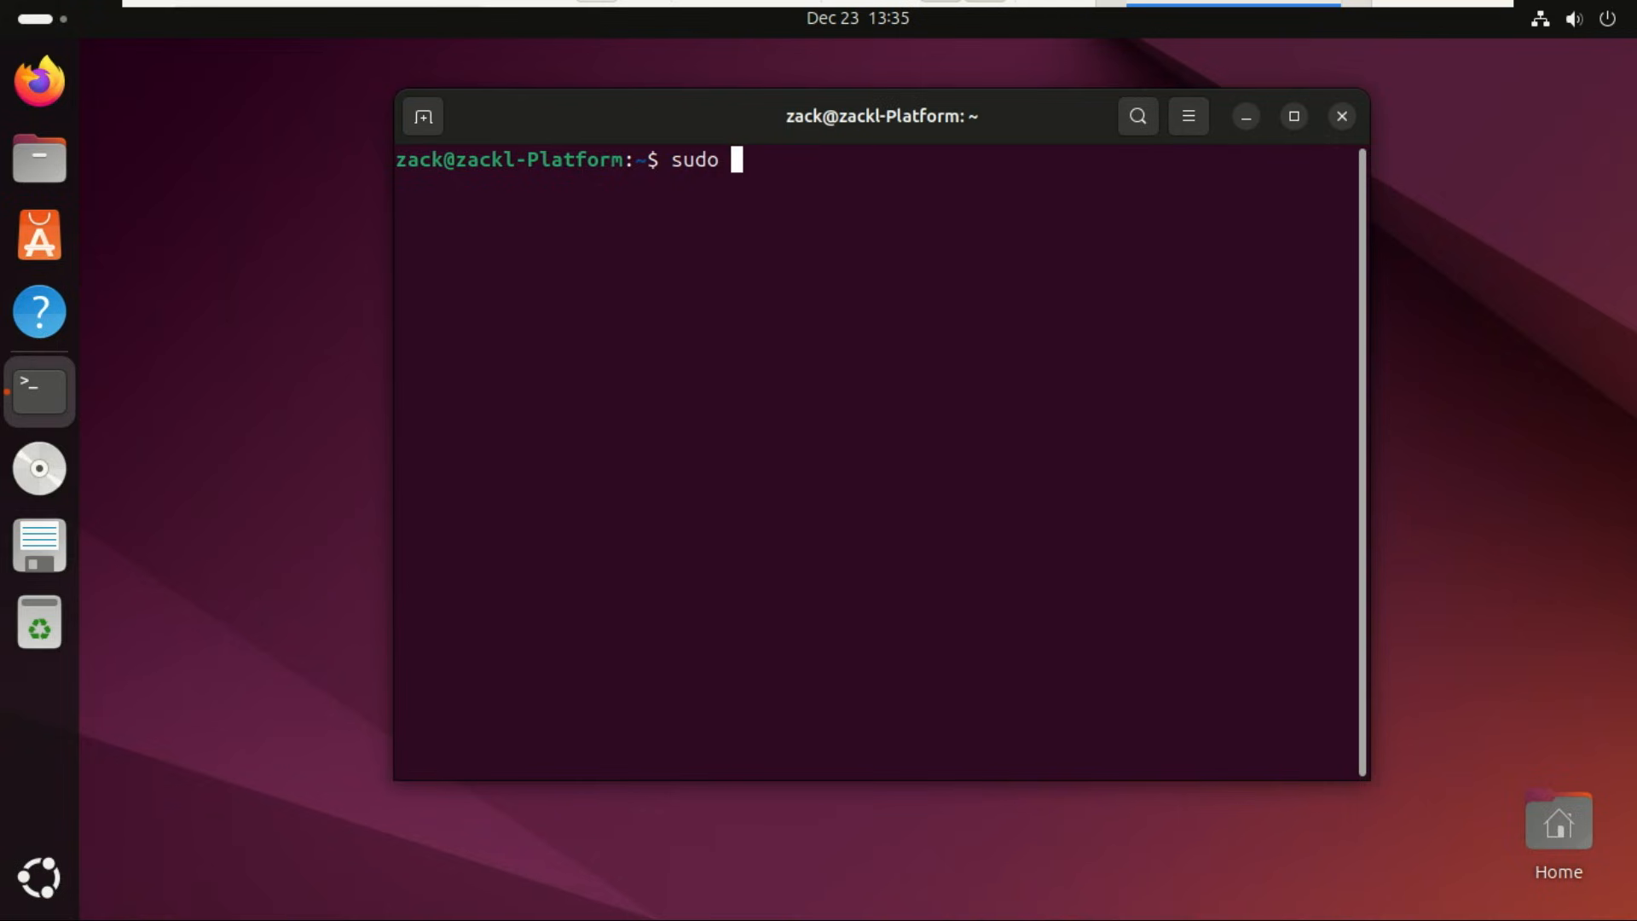
type("apt update")
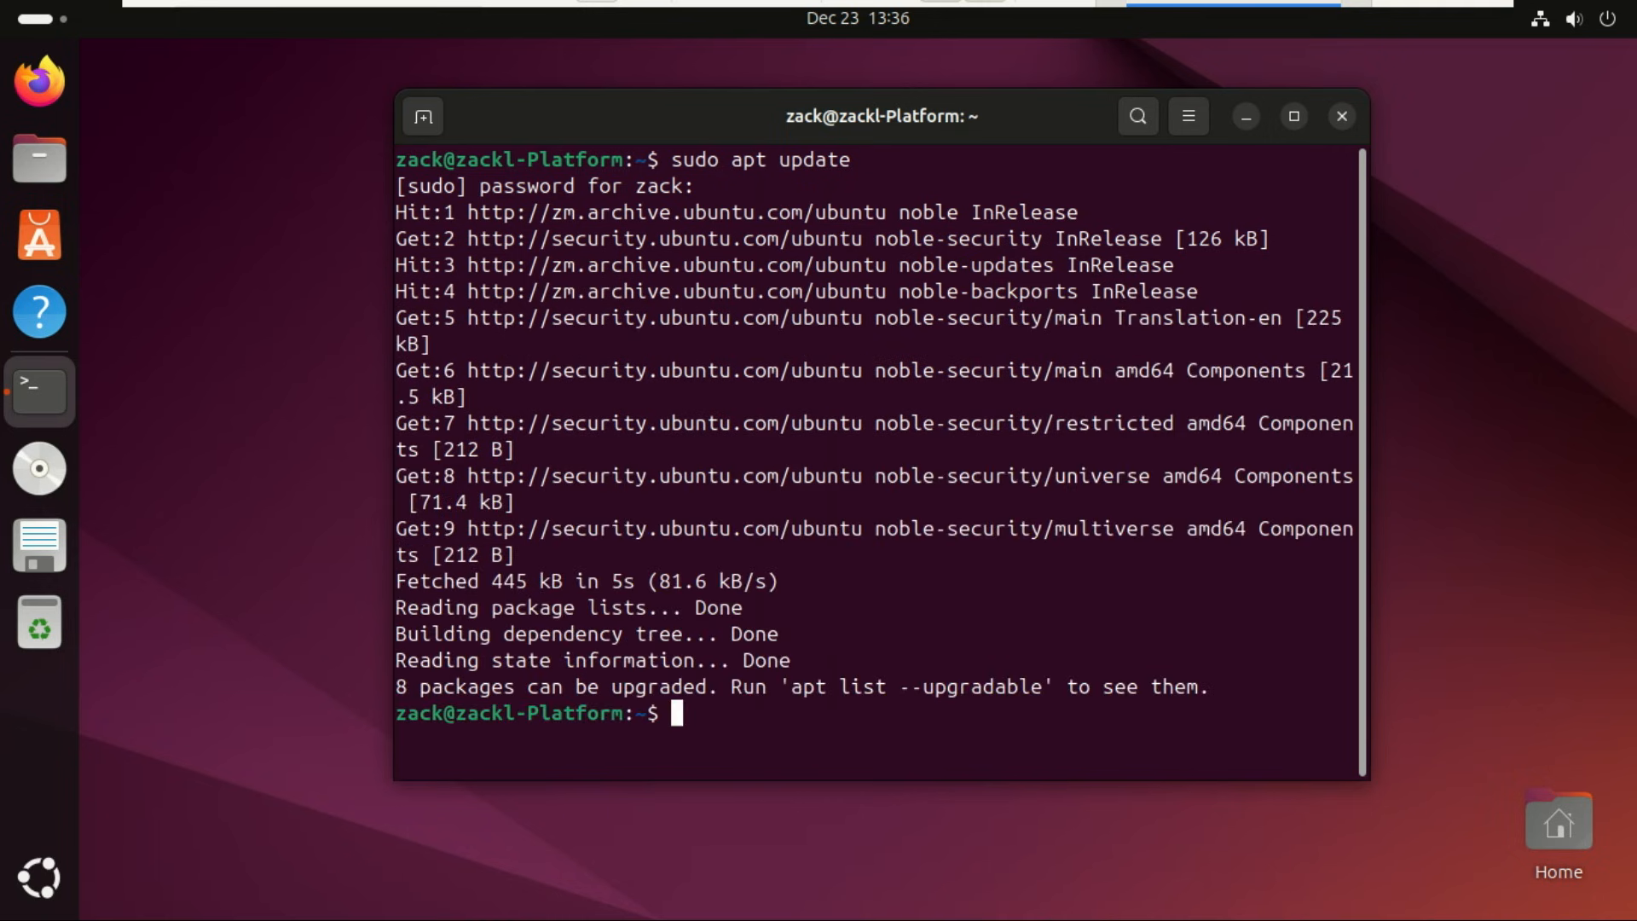
type("sudo apt upg")
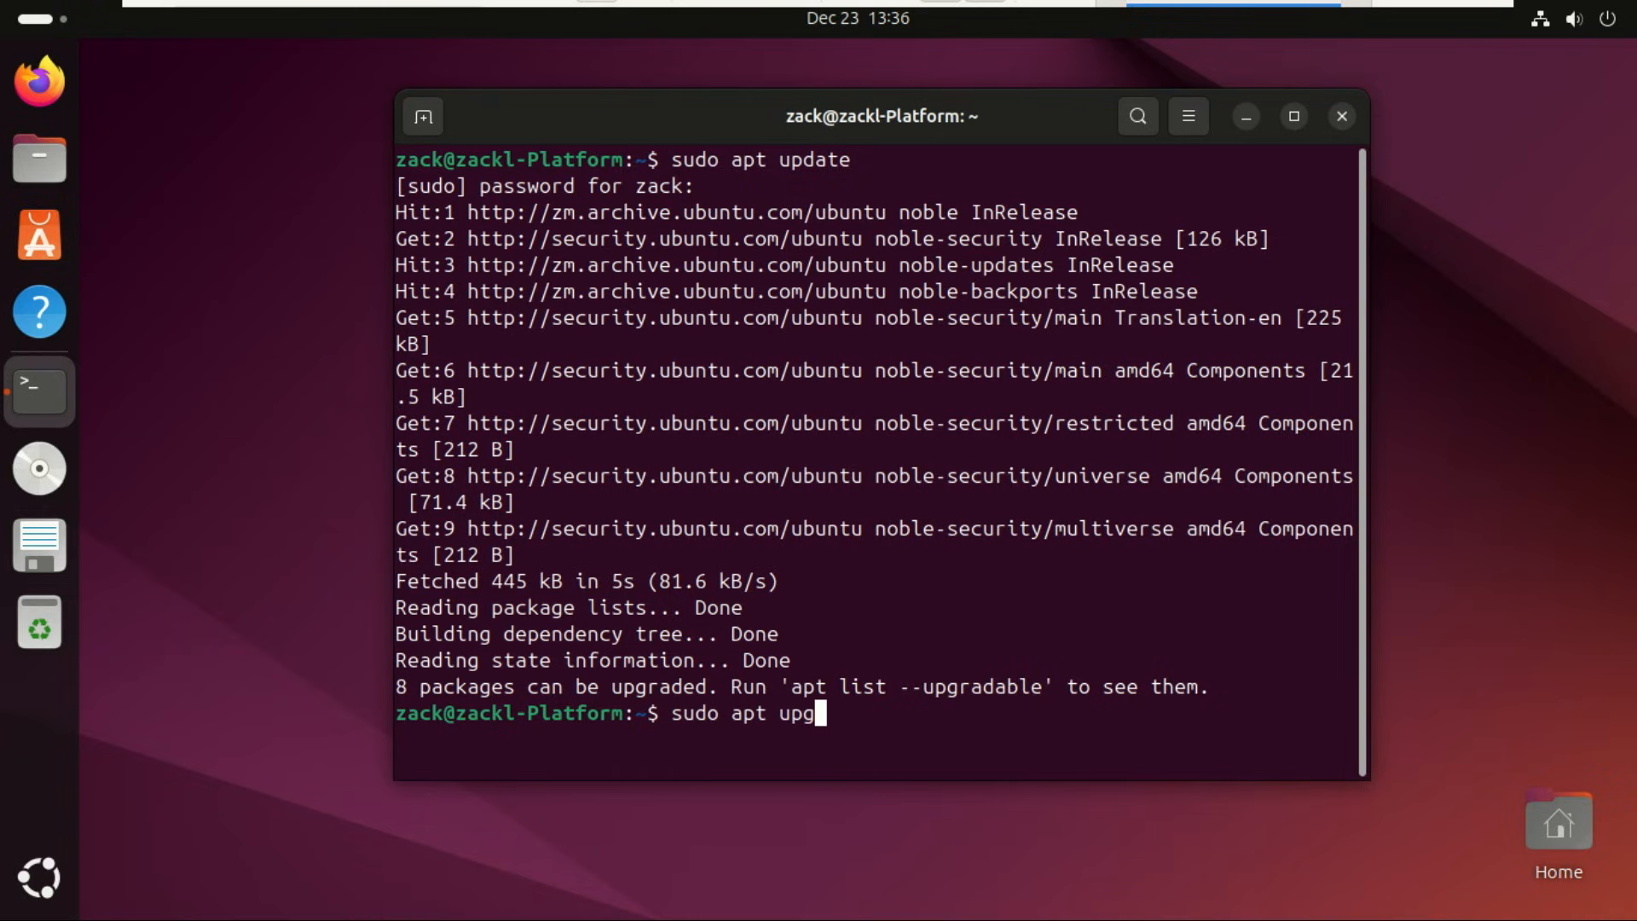
key("Return")
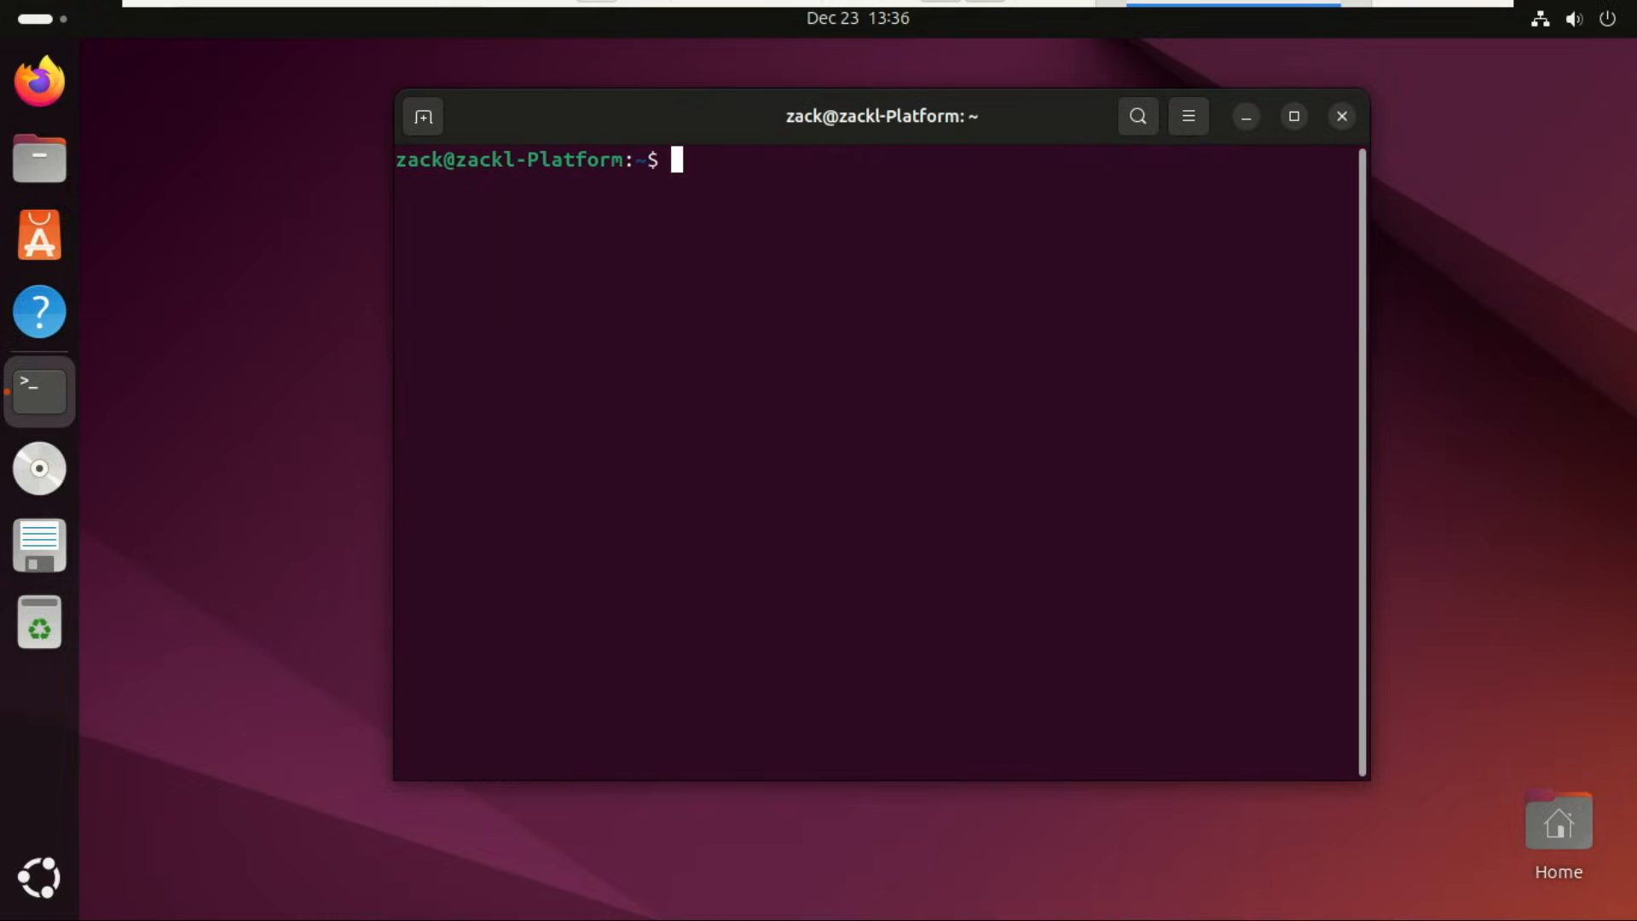
Step: Run sudo apt install gnome-software and confirm with y
type("sudo apt install gnome-software")
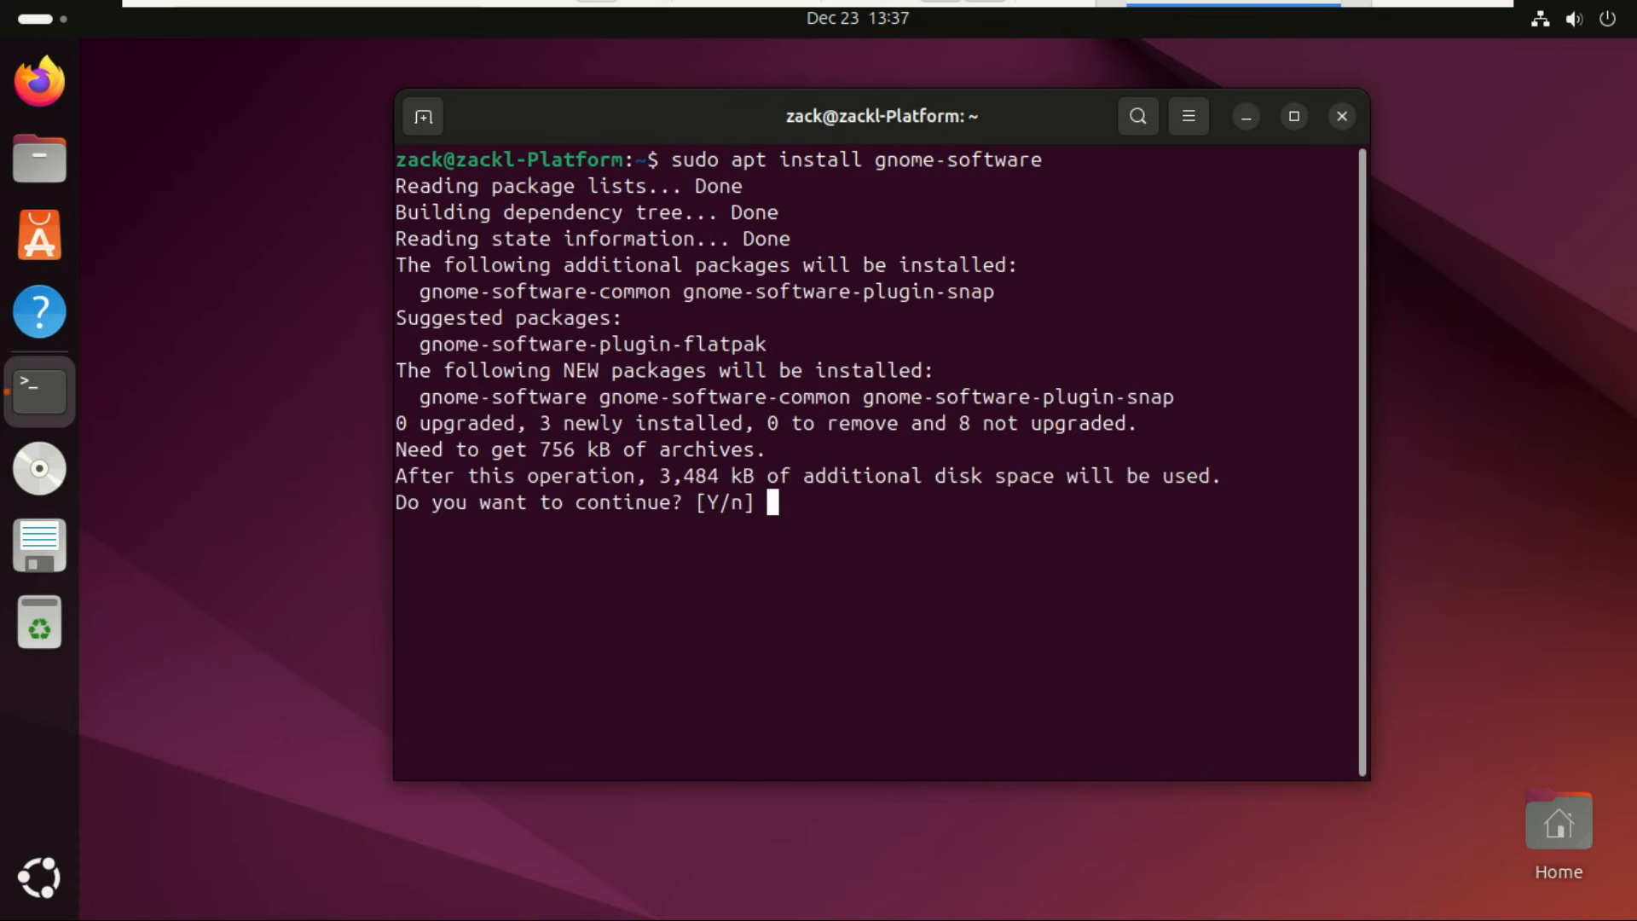
type("y")
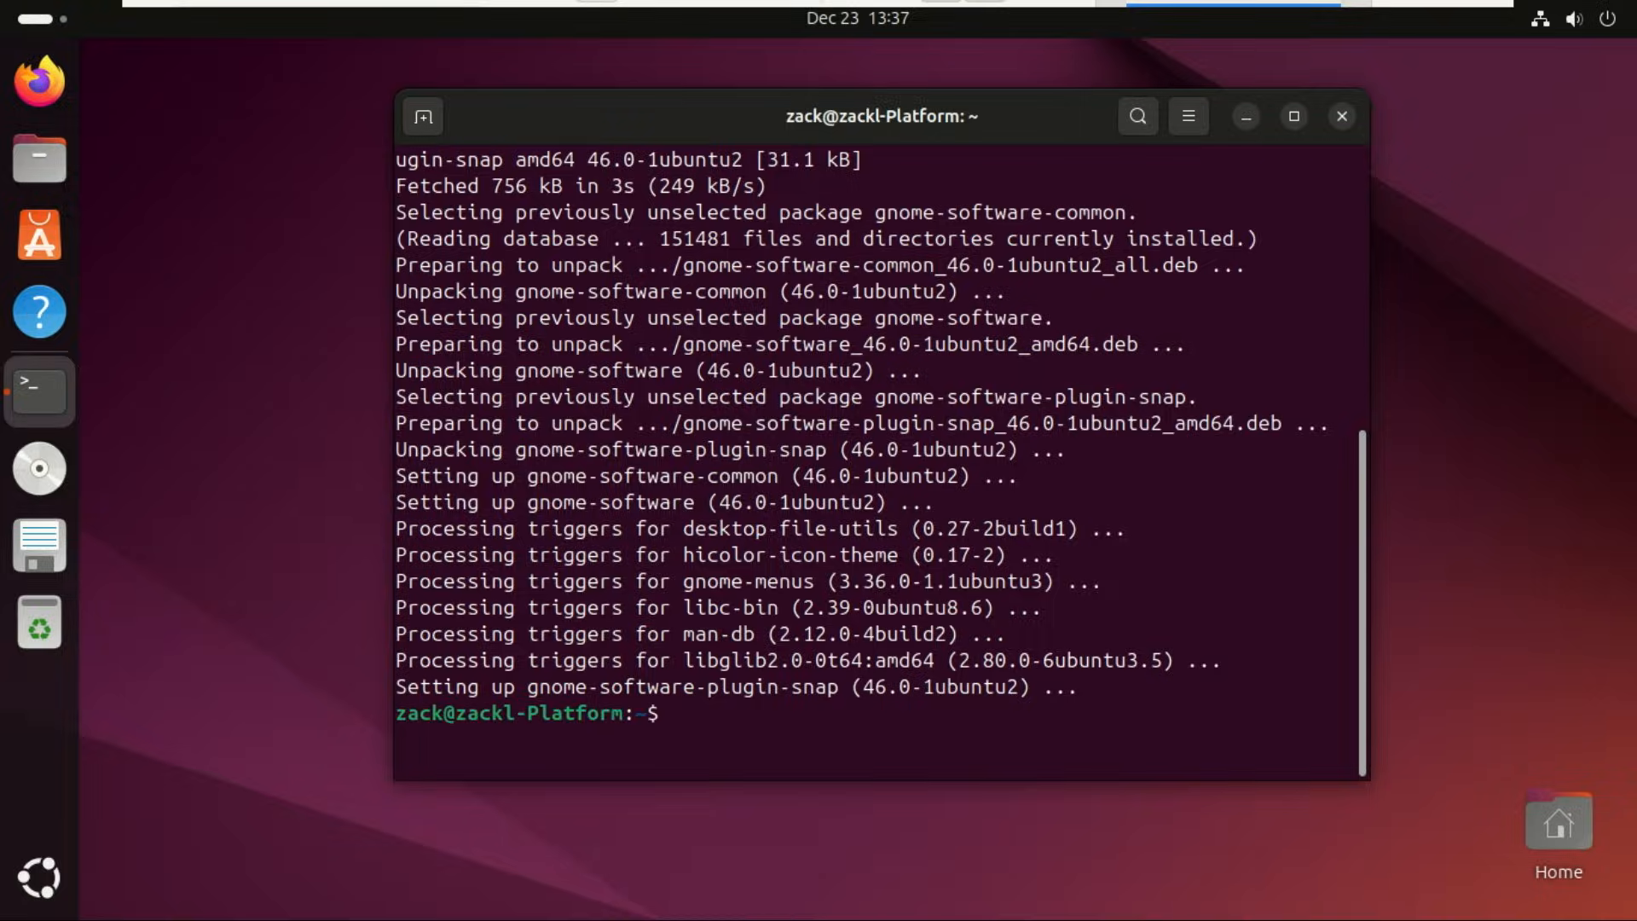
Step: Install flatpak and gnome-software-plugin-flatpak via apt with -y
type("sudo apt install flatpak gnome-software-plugin-flatpak -y")
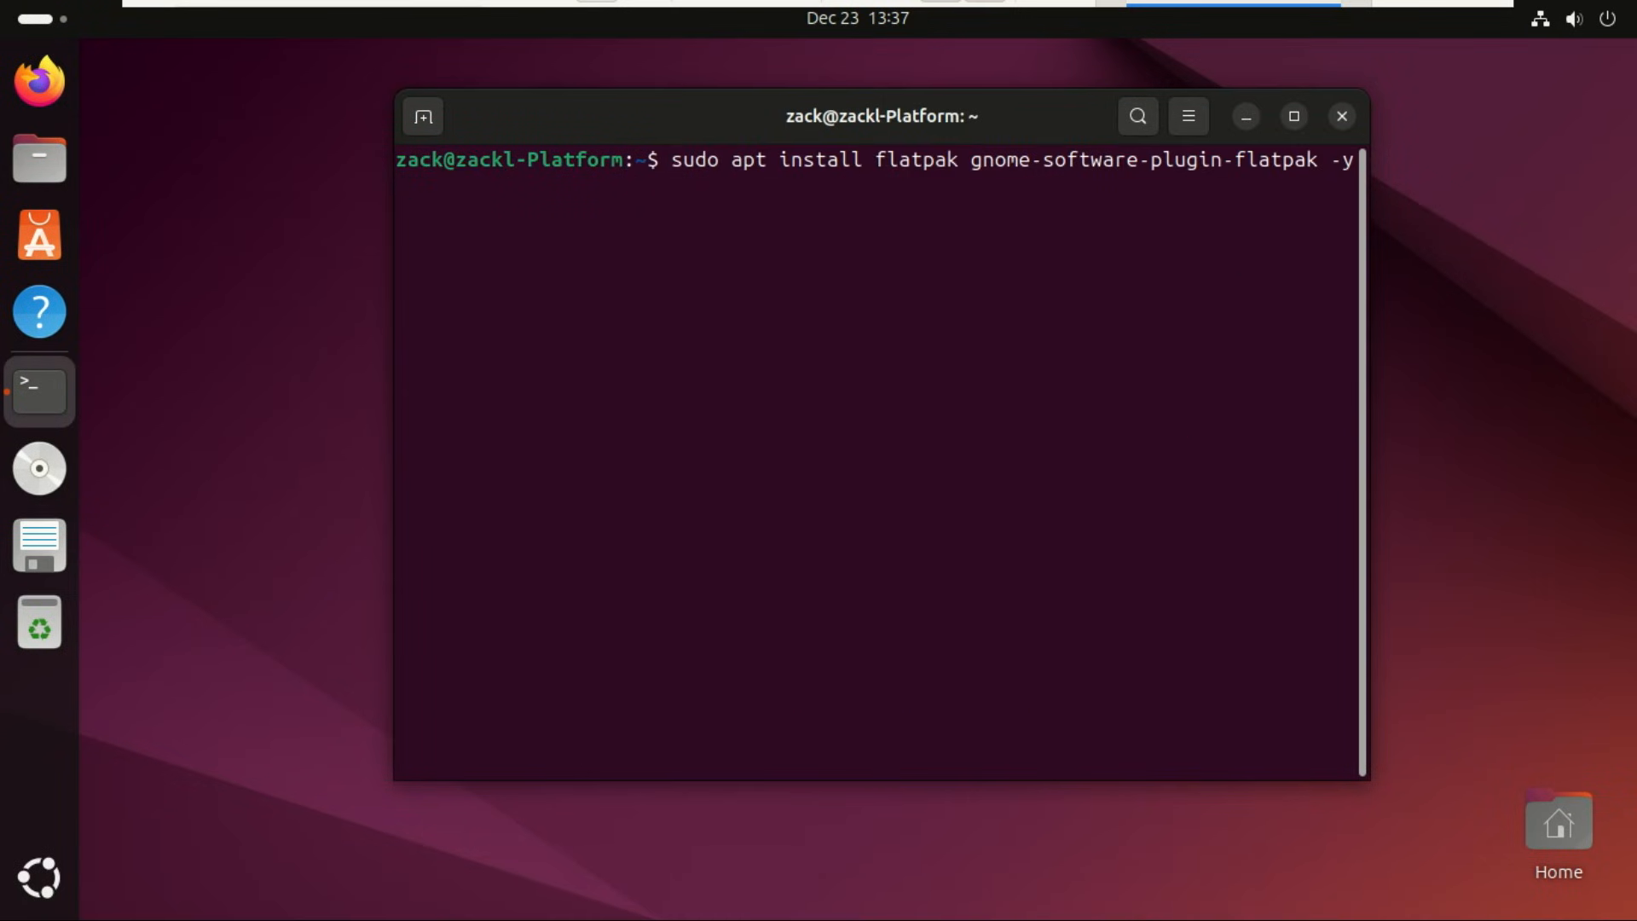
key("Return")
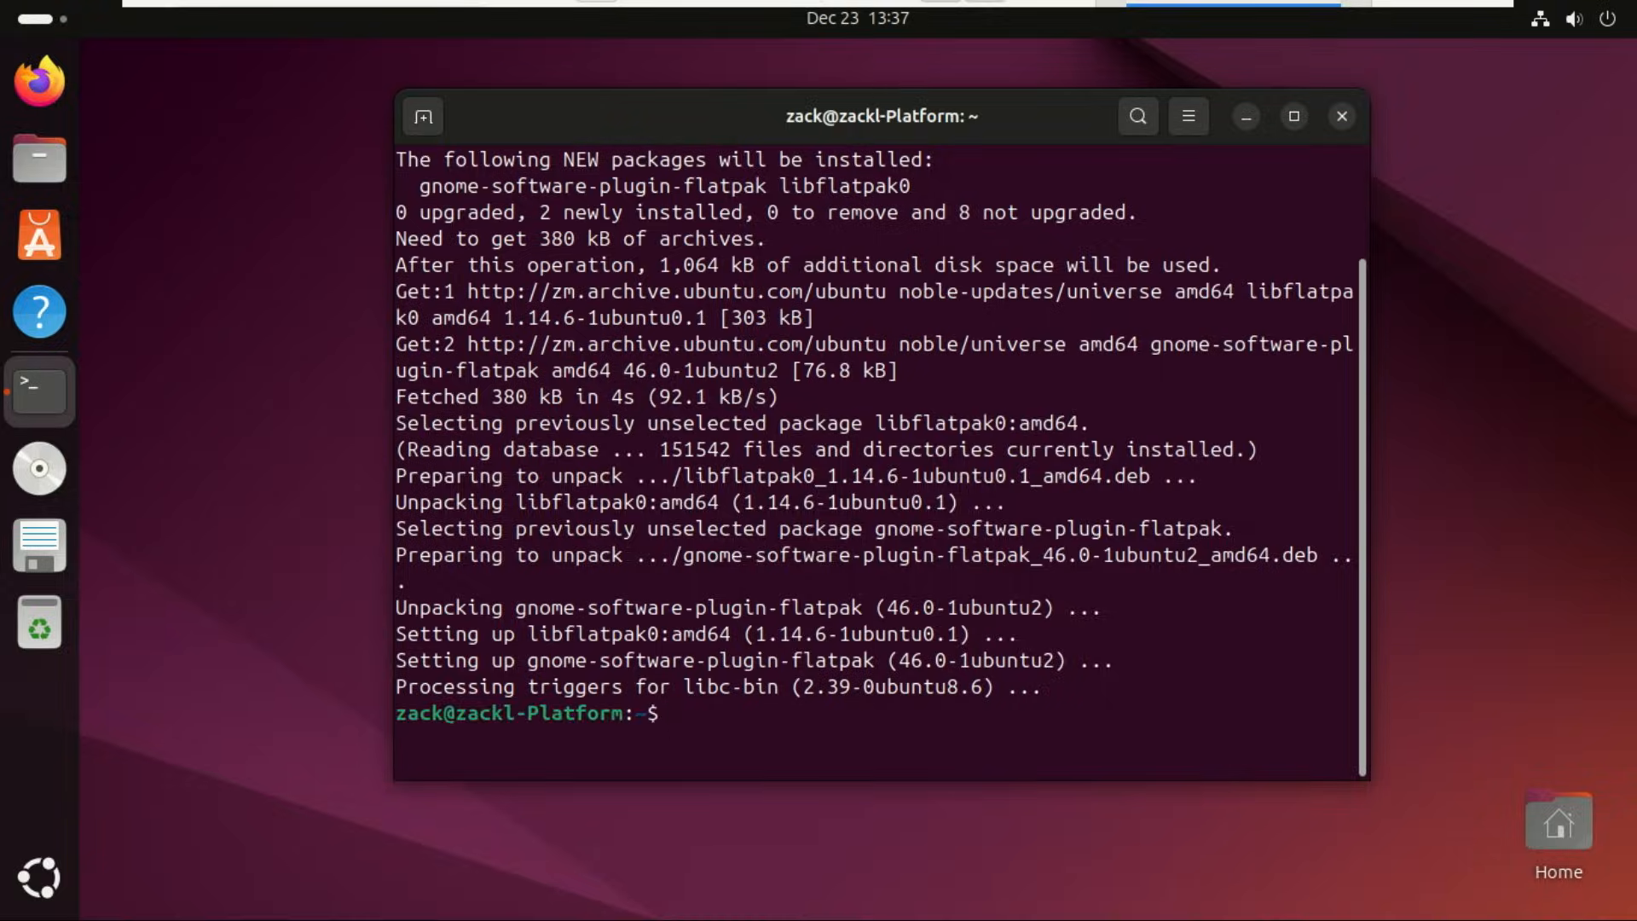
type("sudo apt install flatpak")
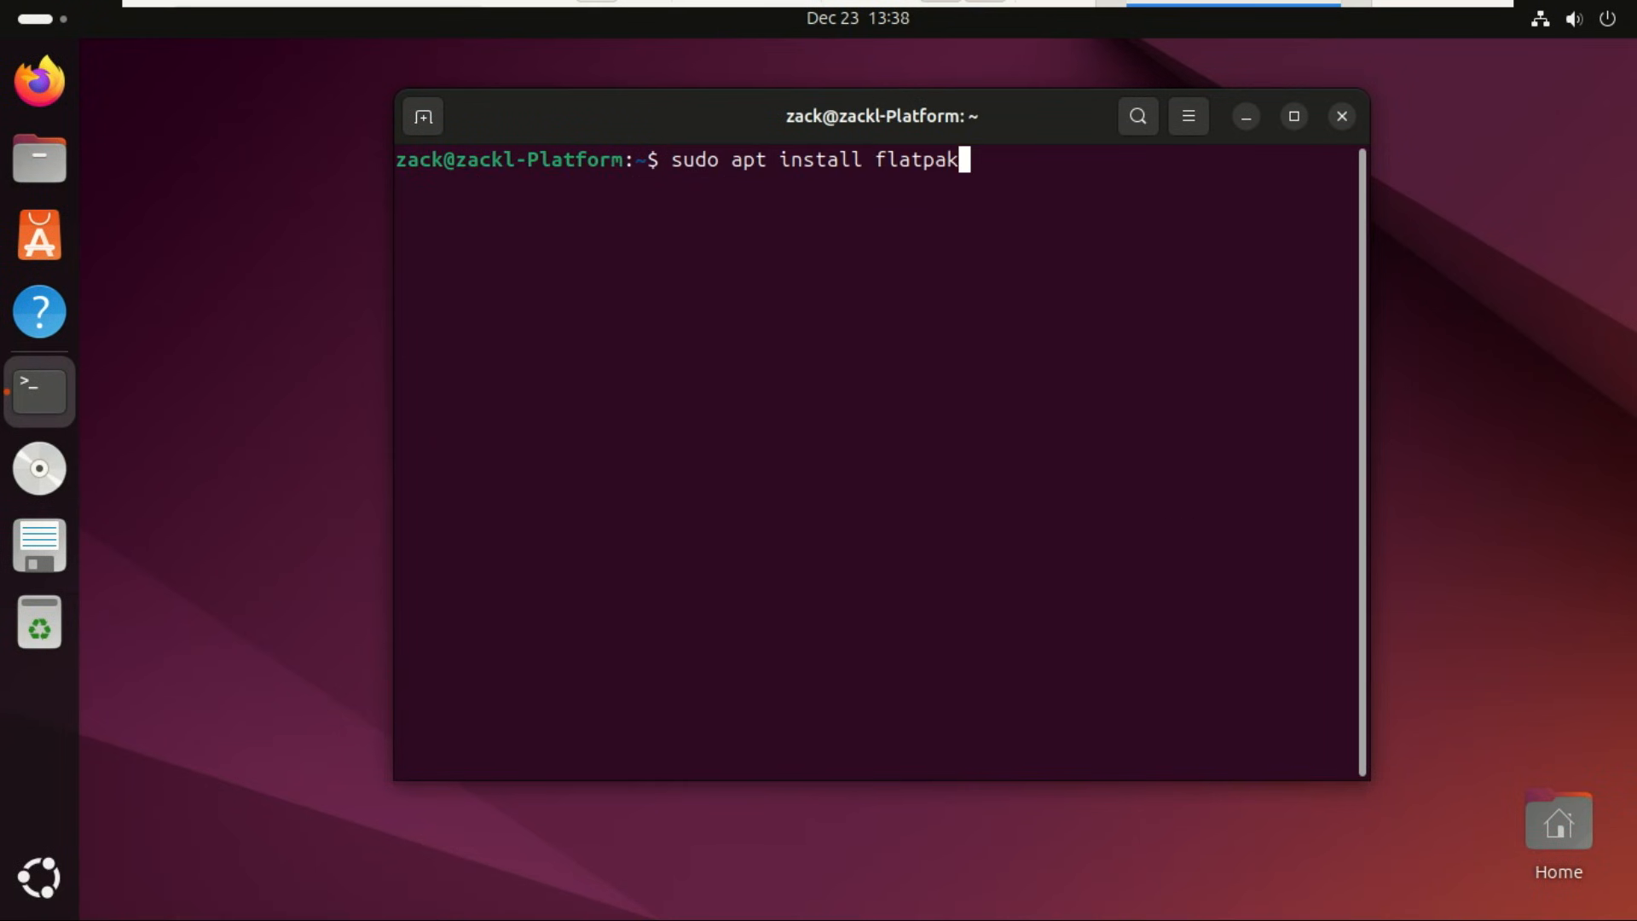
key("Return")
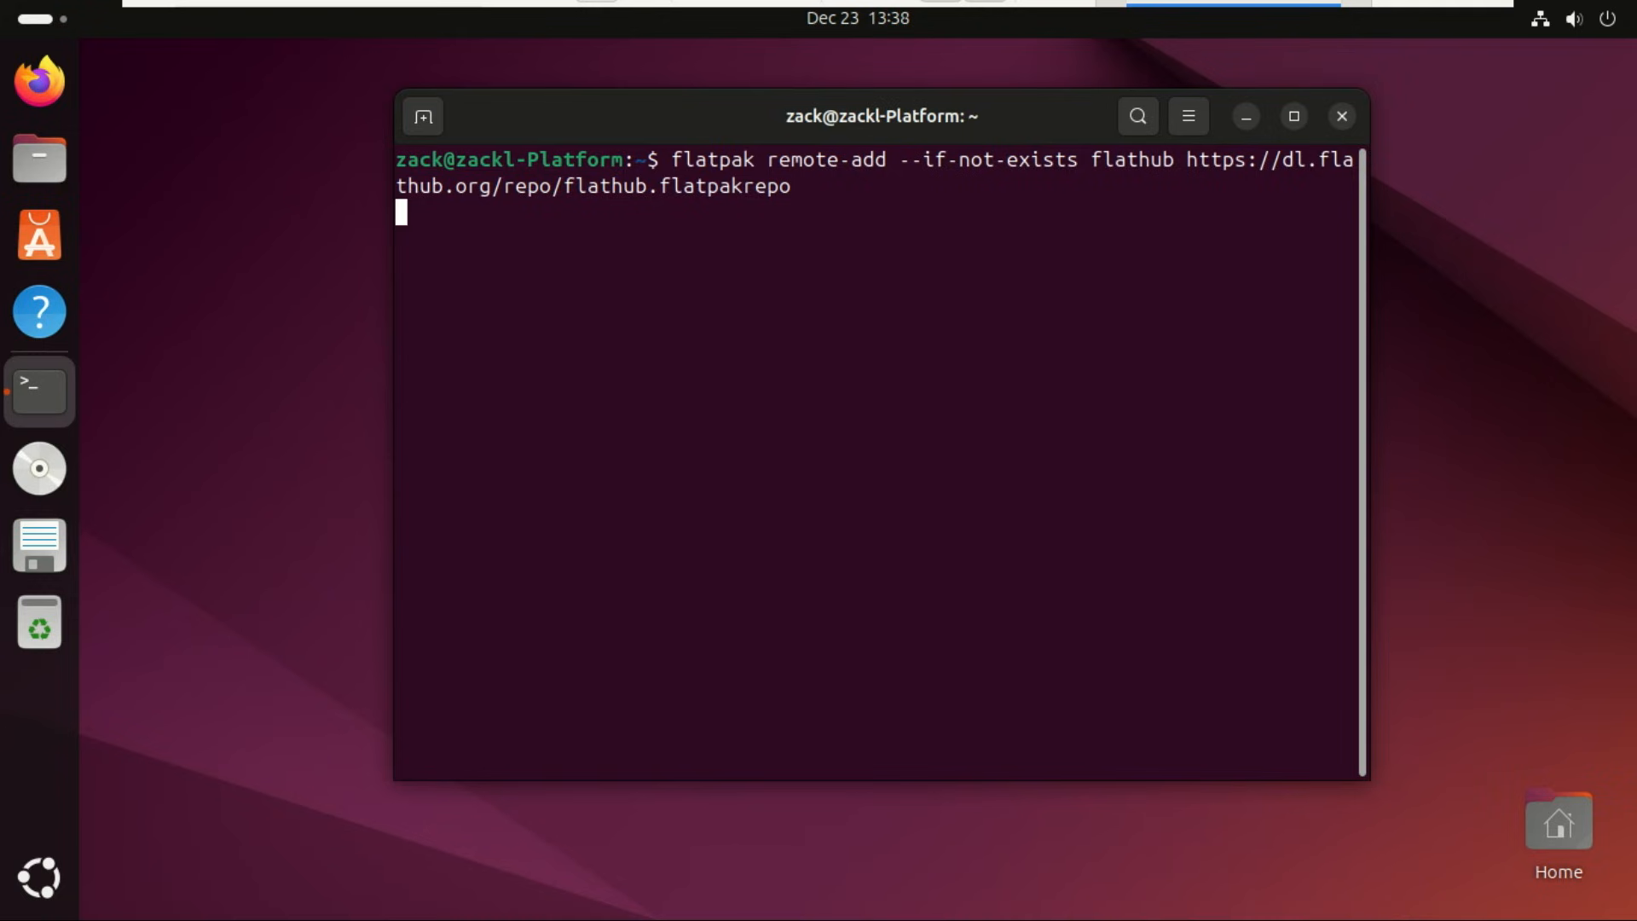
Step: Add Flathub as a Flatpak remote and enter the Sober flatpak install --user command
key("Return")
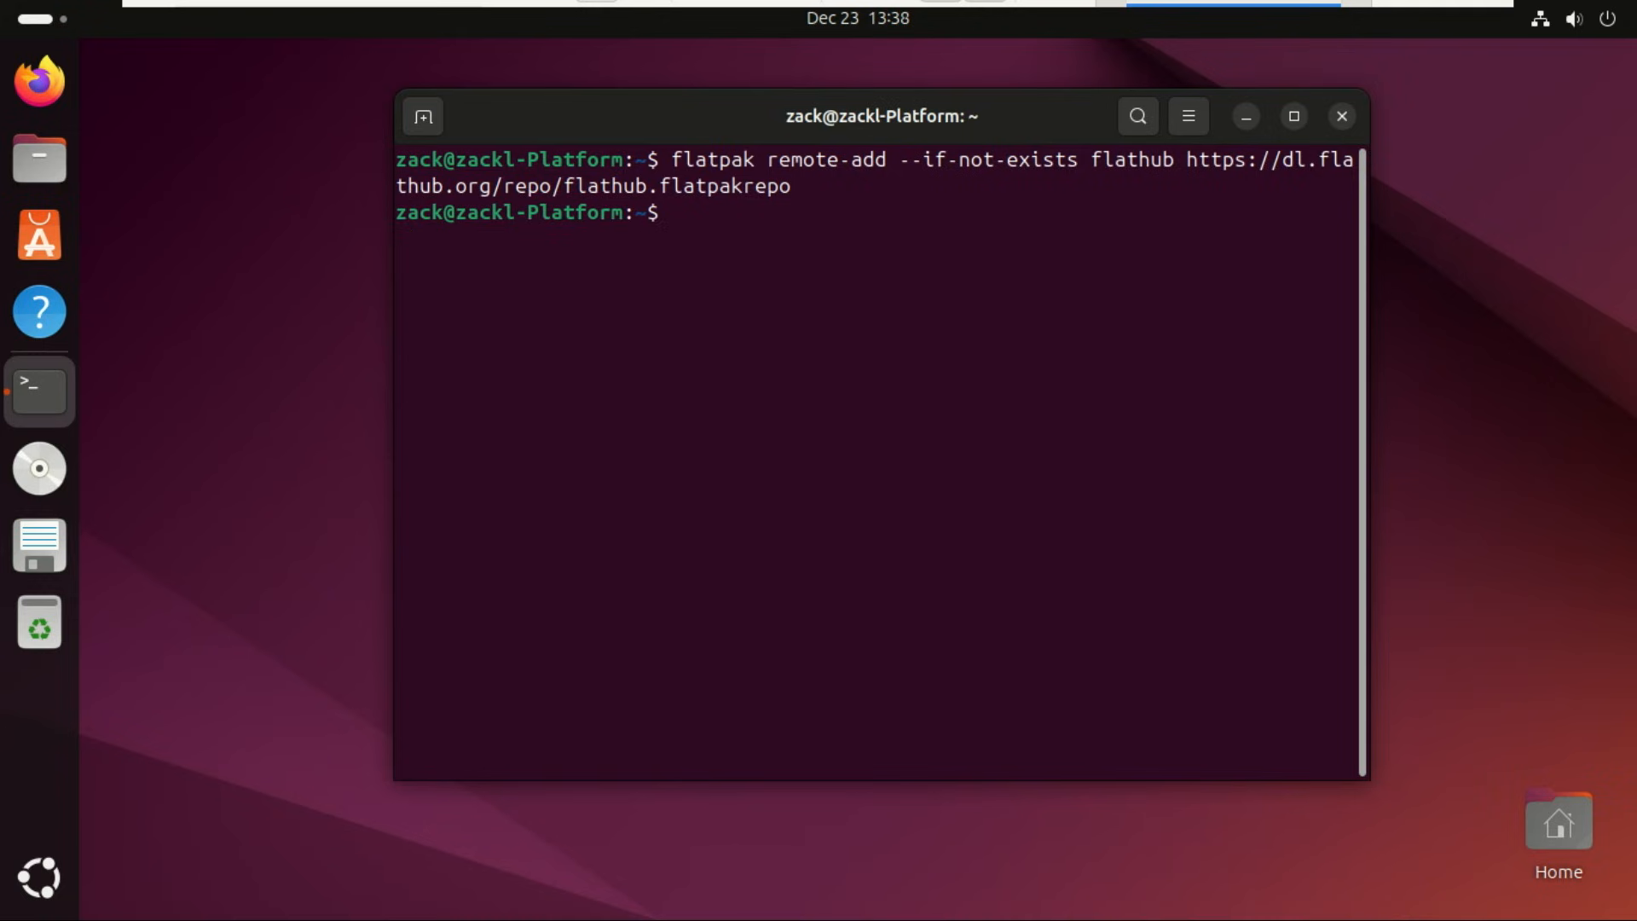
type("flatpak install --user https://sober.vinegarhq.org/sober.flatpakref")
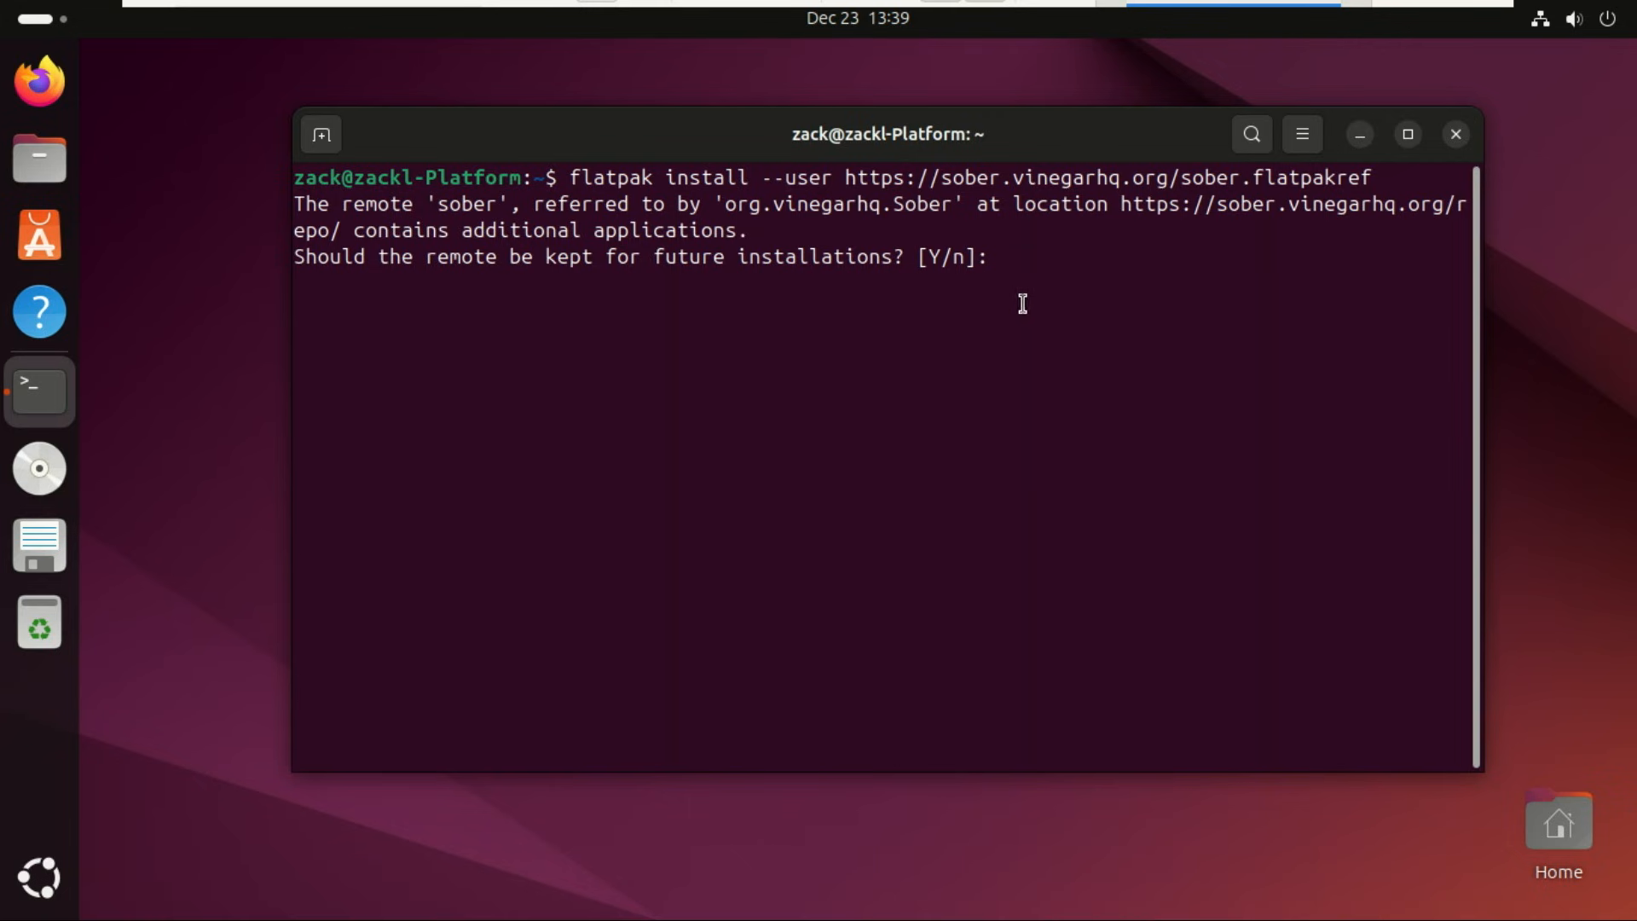
Step: Answer y to keep the sober remote and configure Flathub for its runtimes
type("y")
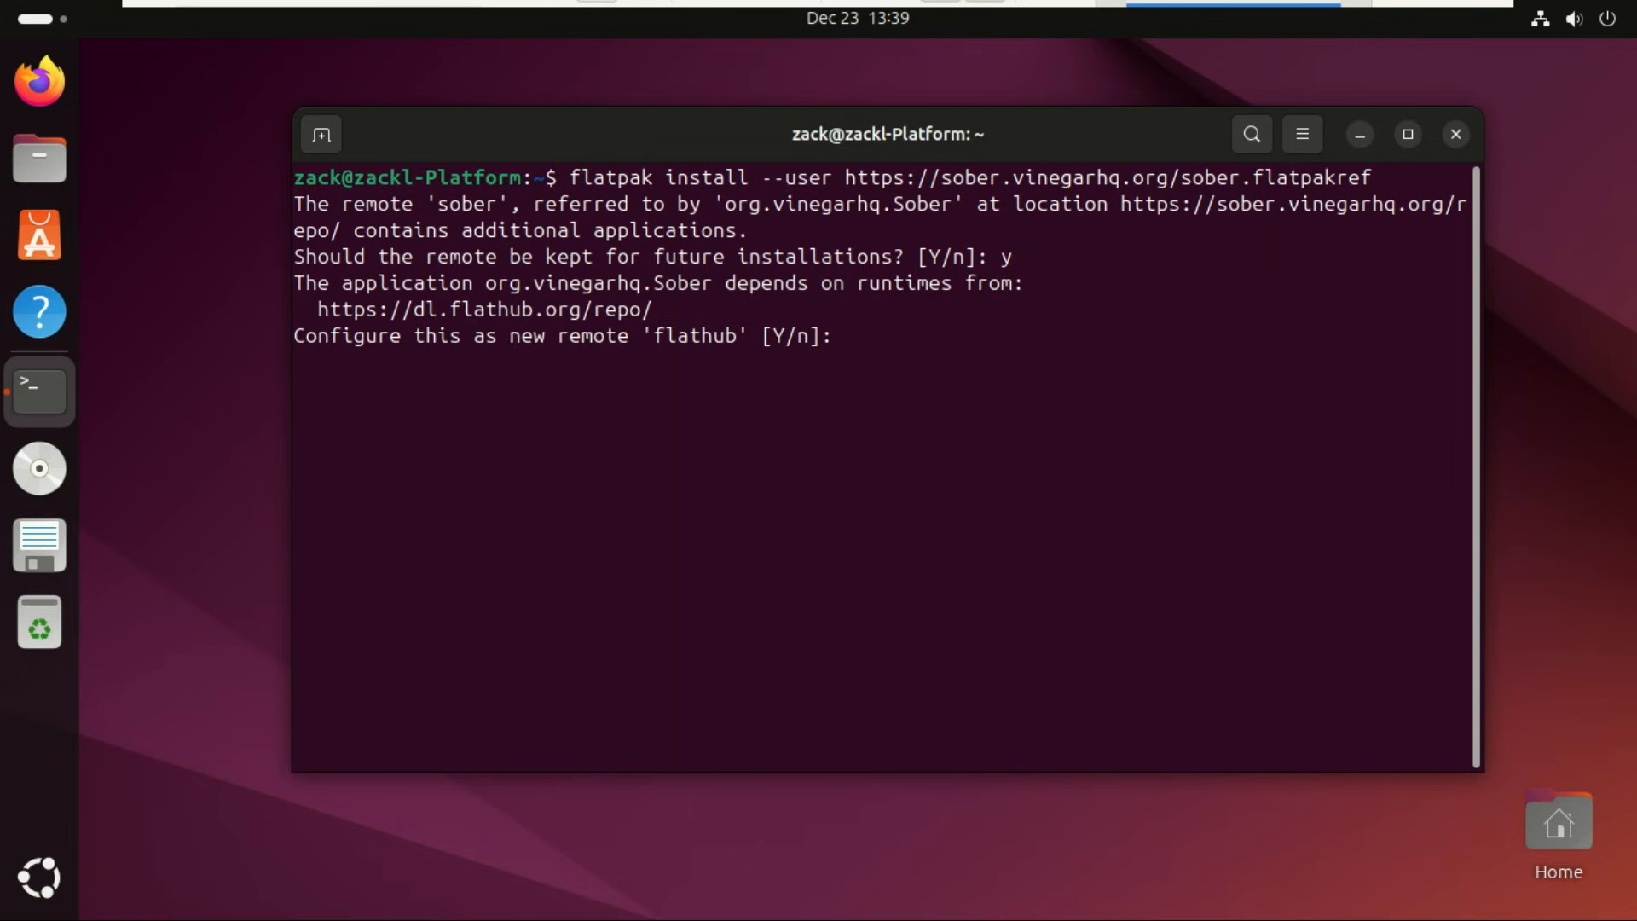
type("y")
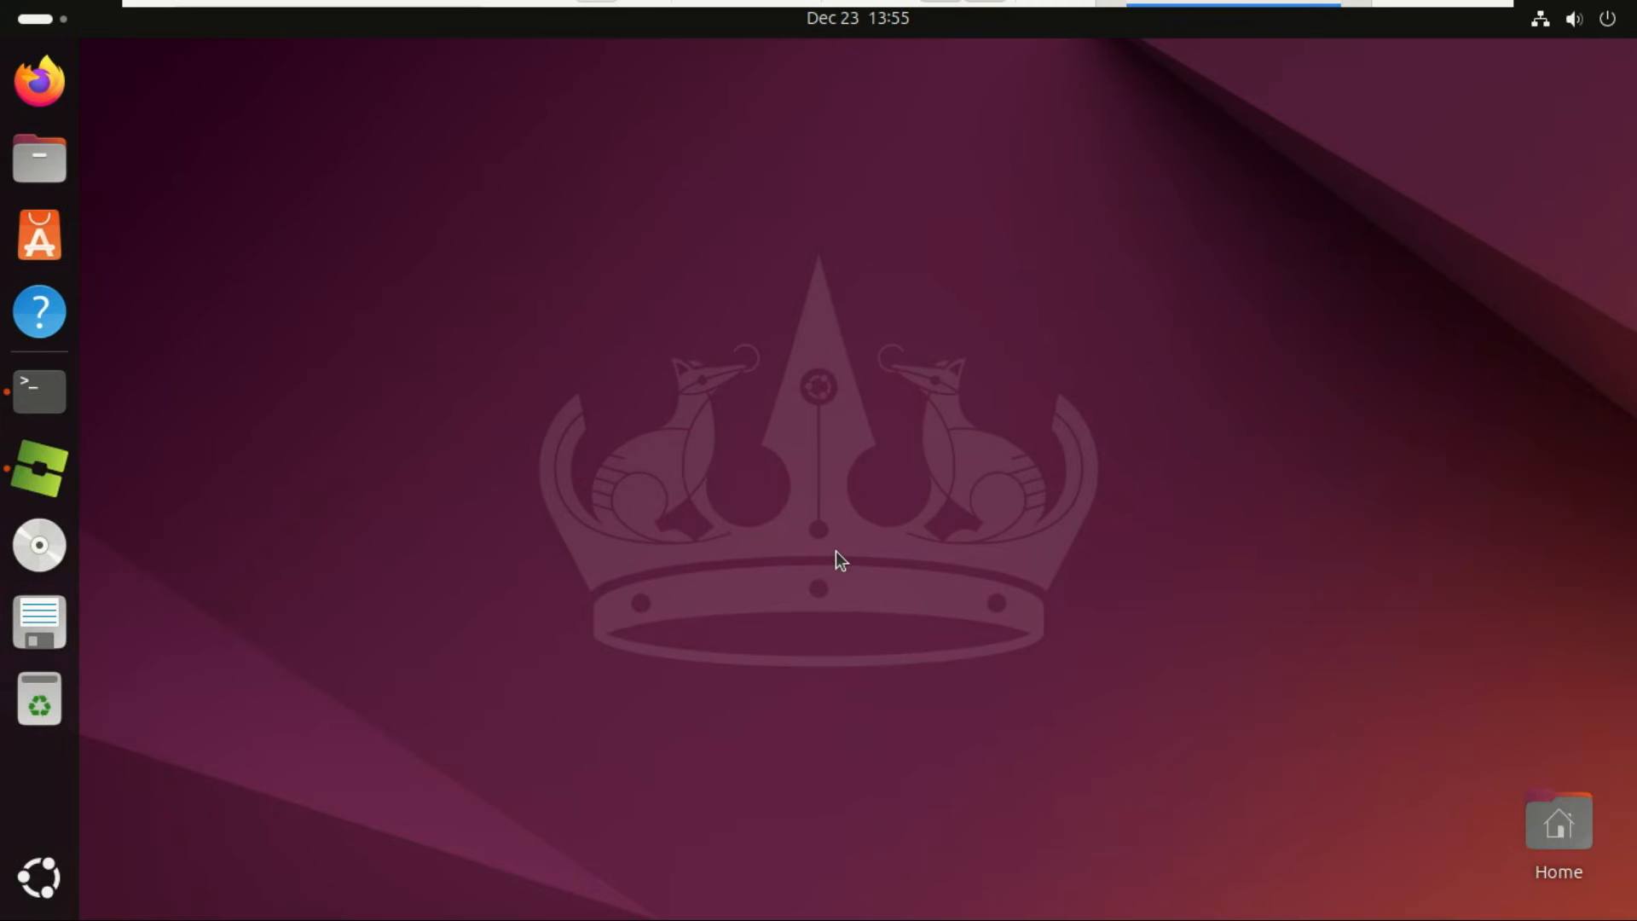
Step: Launch Sober, accept the welcome notice, enable Share Activity on Discord and continue
left_click(39, 469)
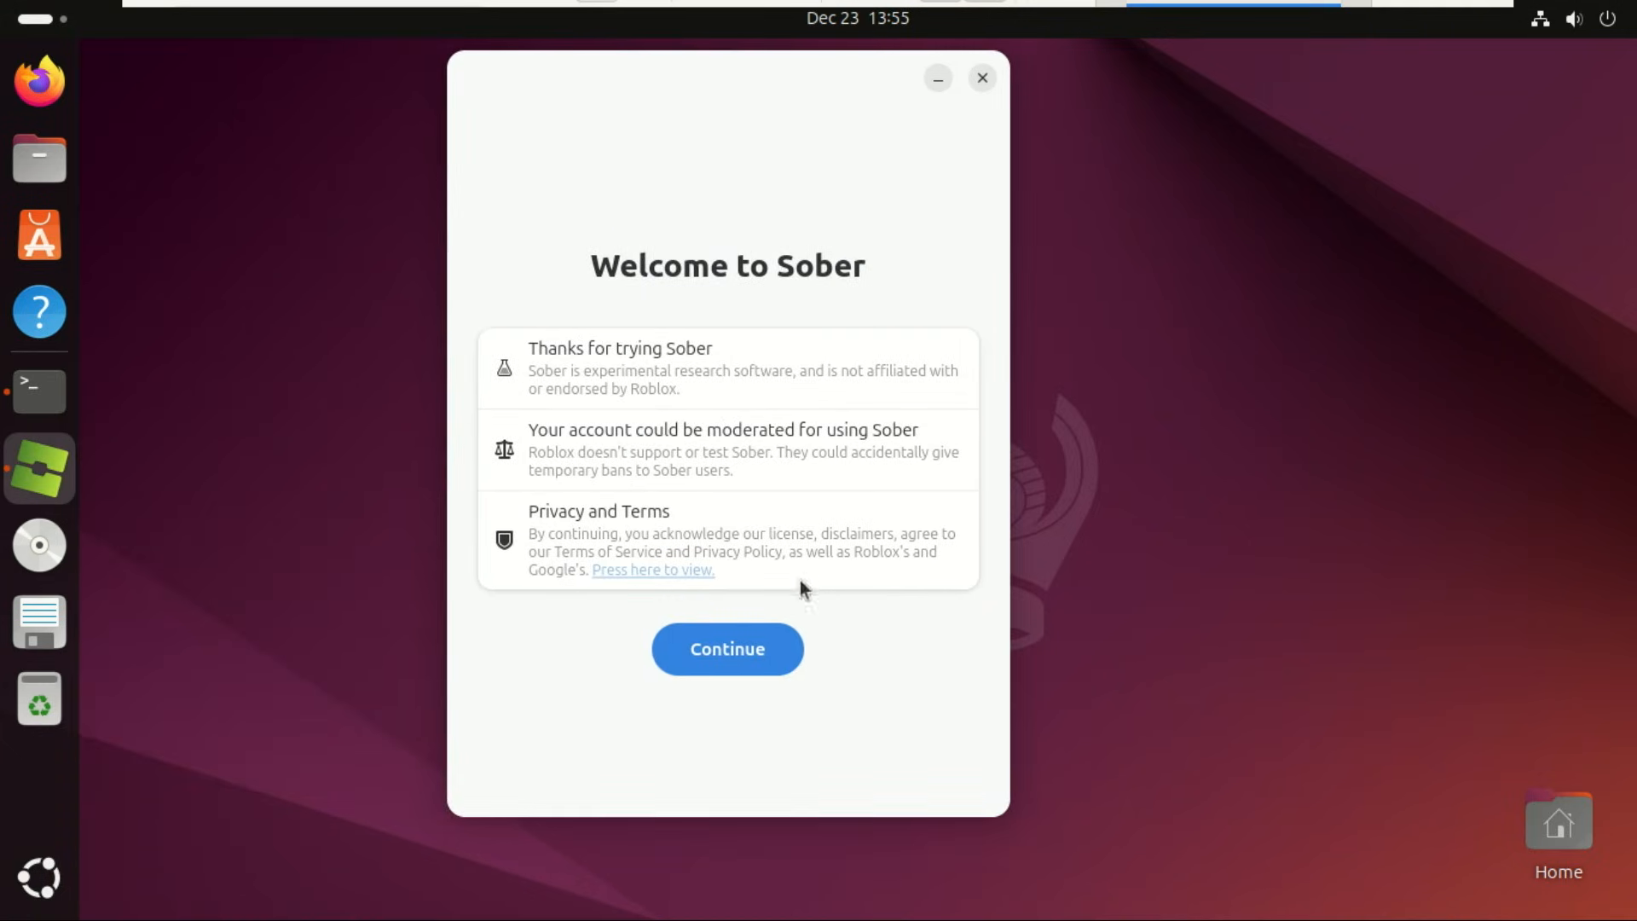
left_click(727, 648)
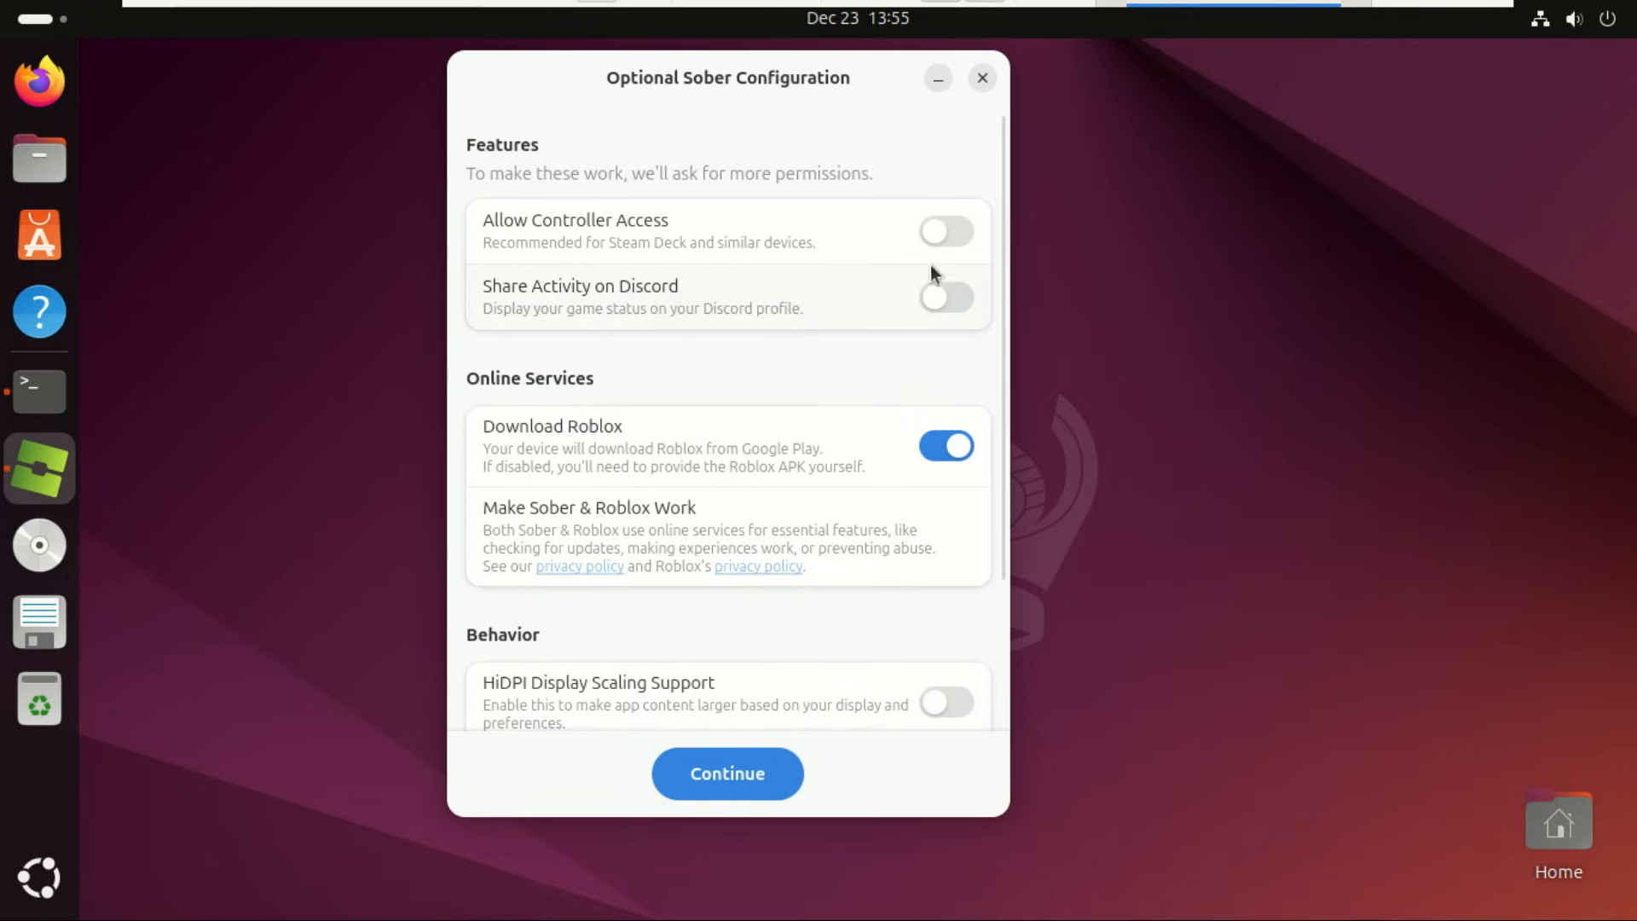
left_click(945, 231)
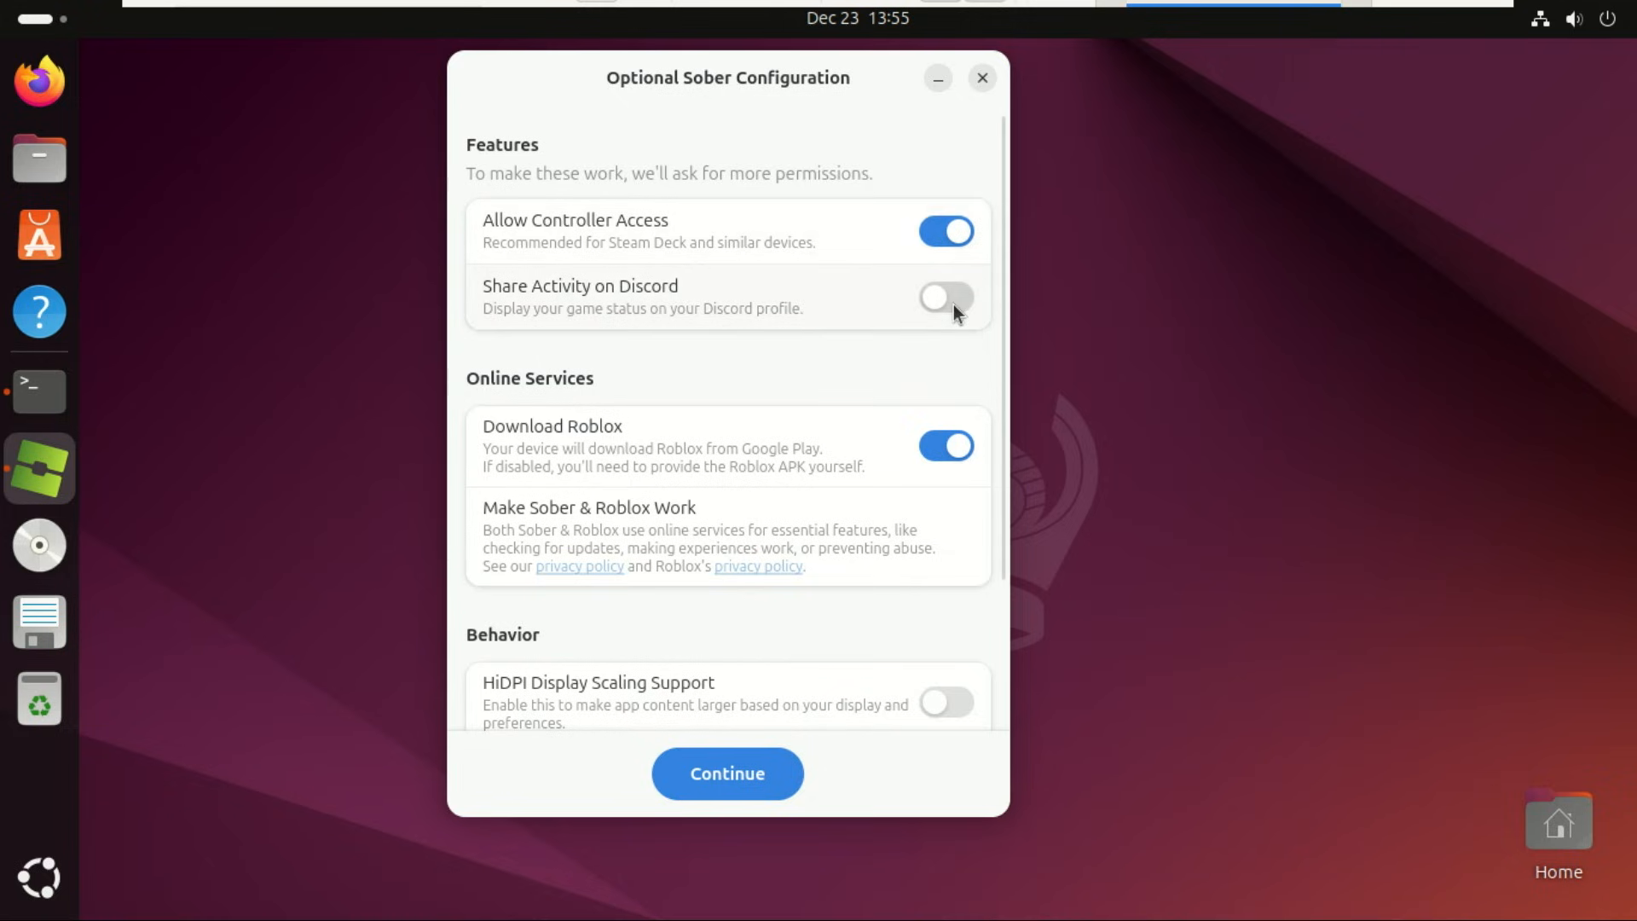
left_click(945, 297)
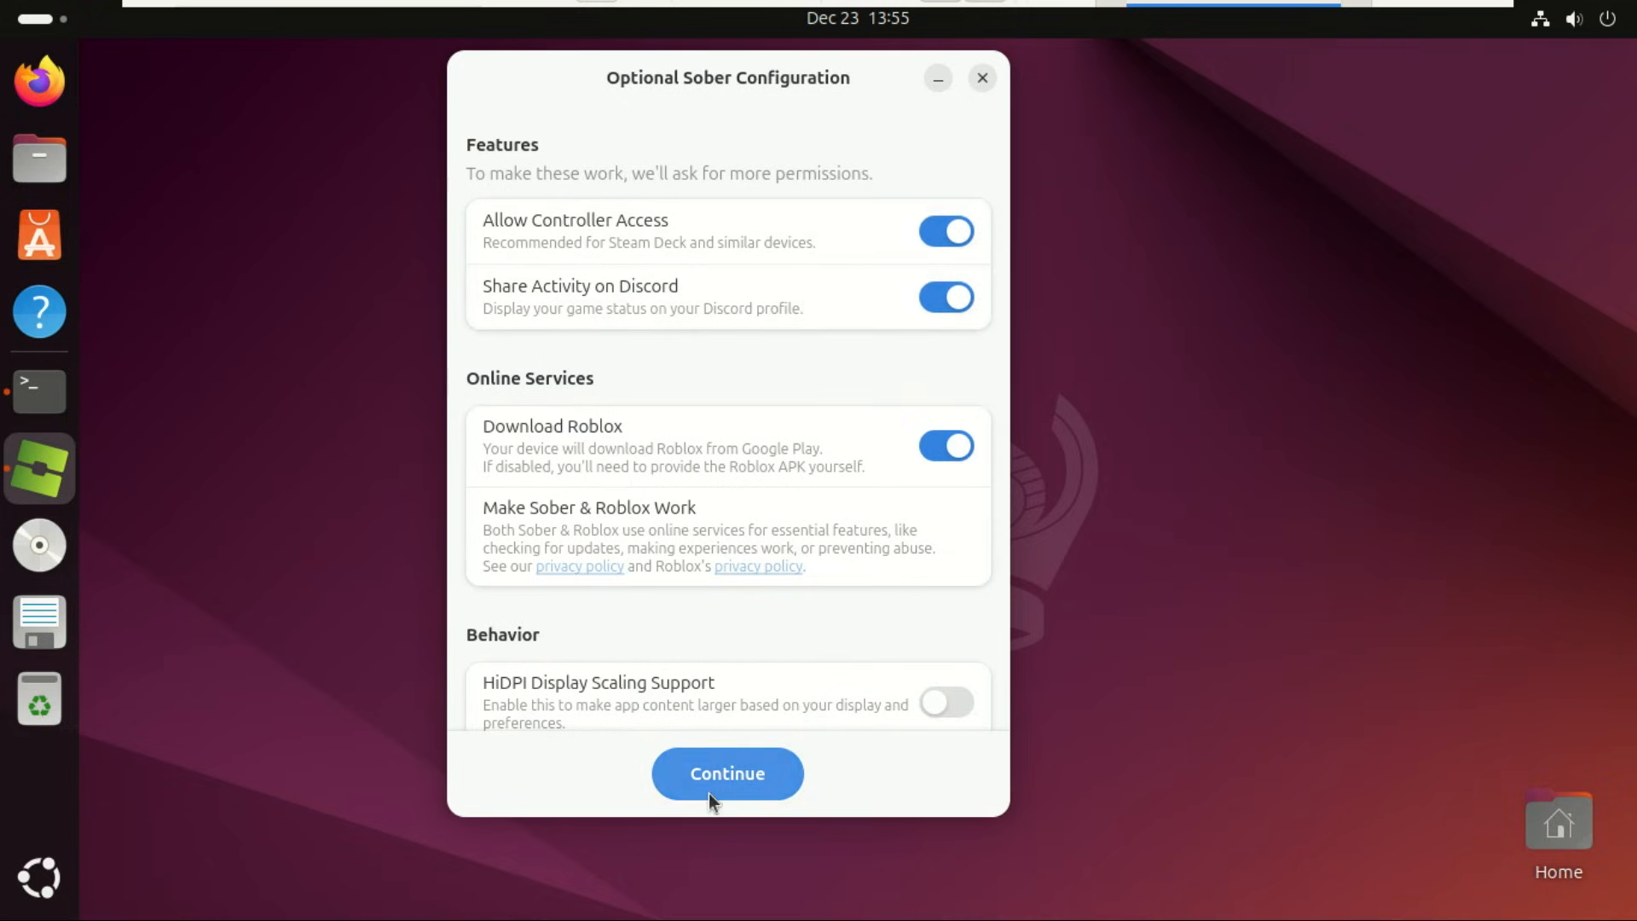
left_click(726, 773)
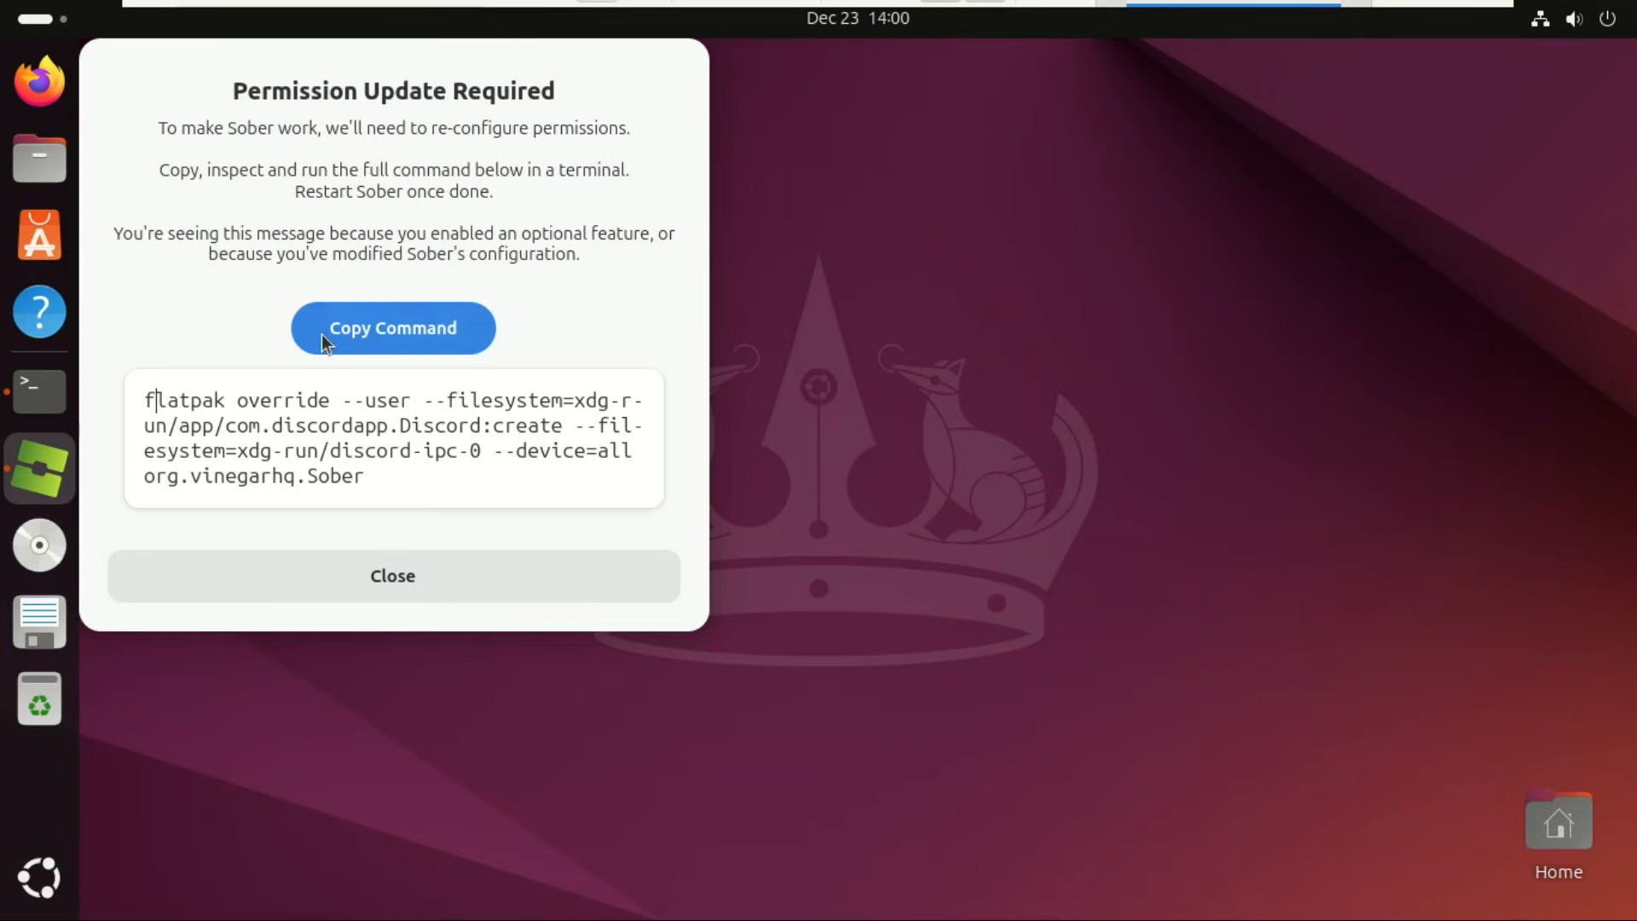
Step: Copy Sober's permission override command, run it in Terminal, then close the notice and terminal
left_click(38, 390)
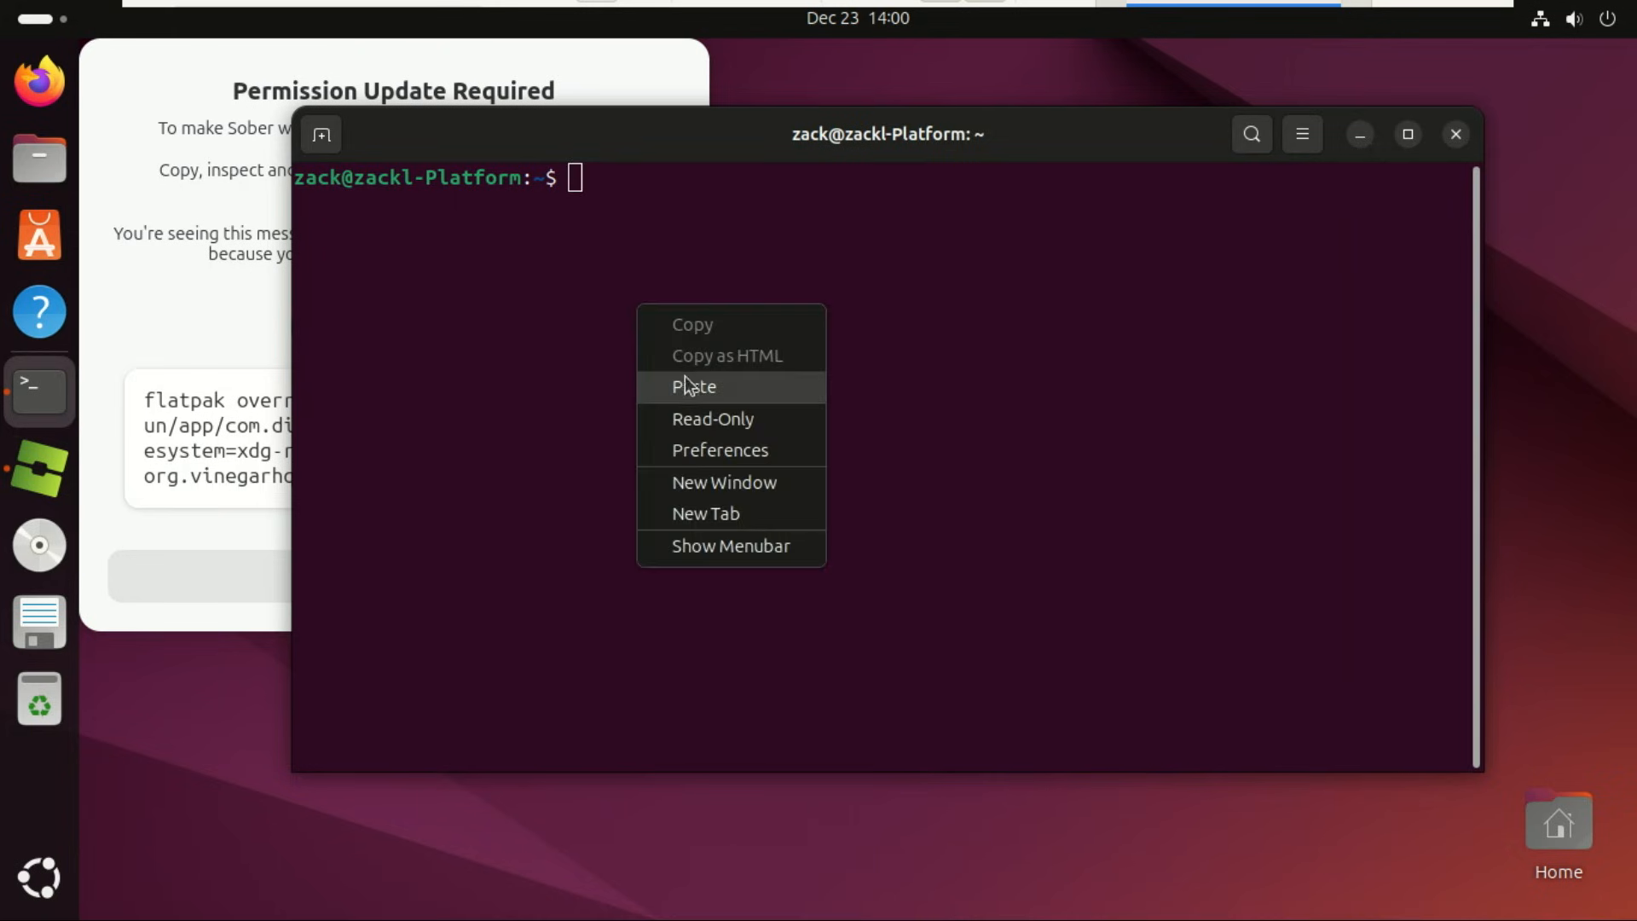
left_click(693, 386)
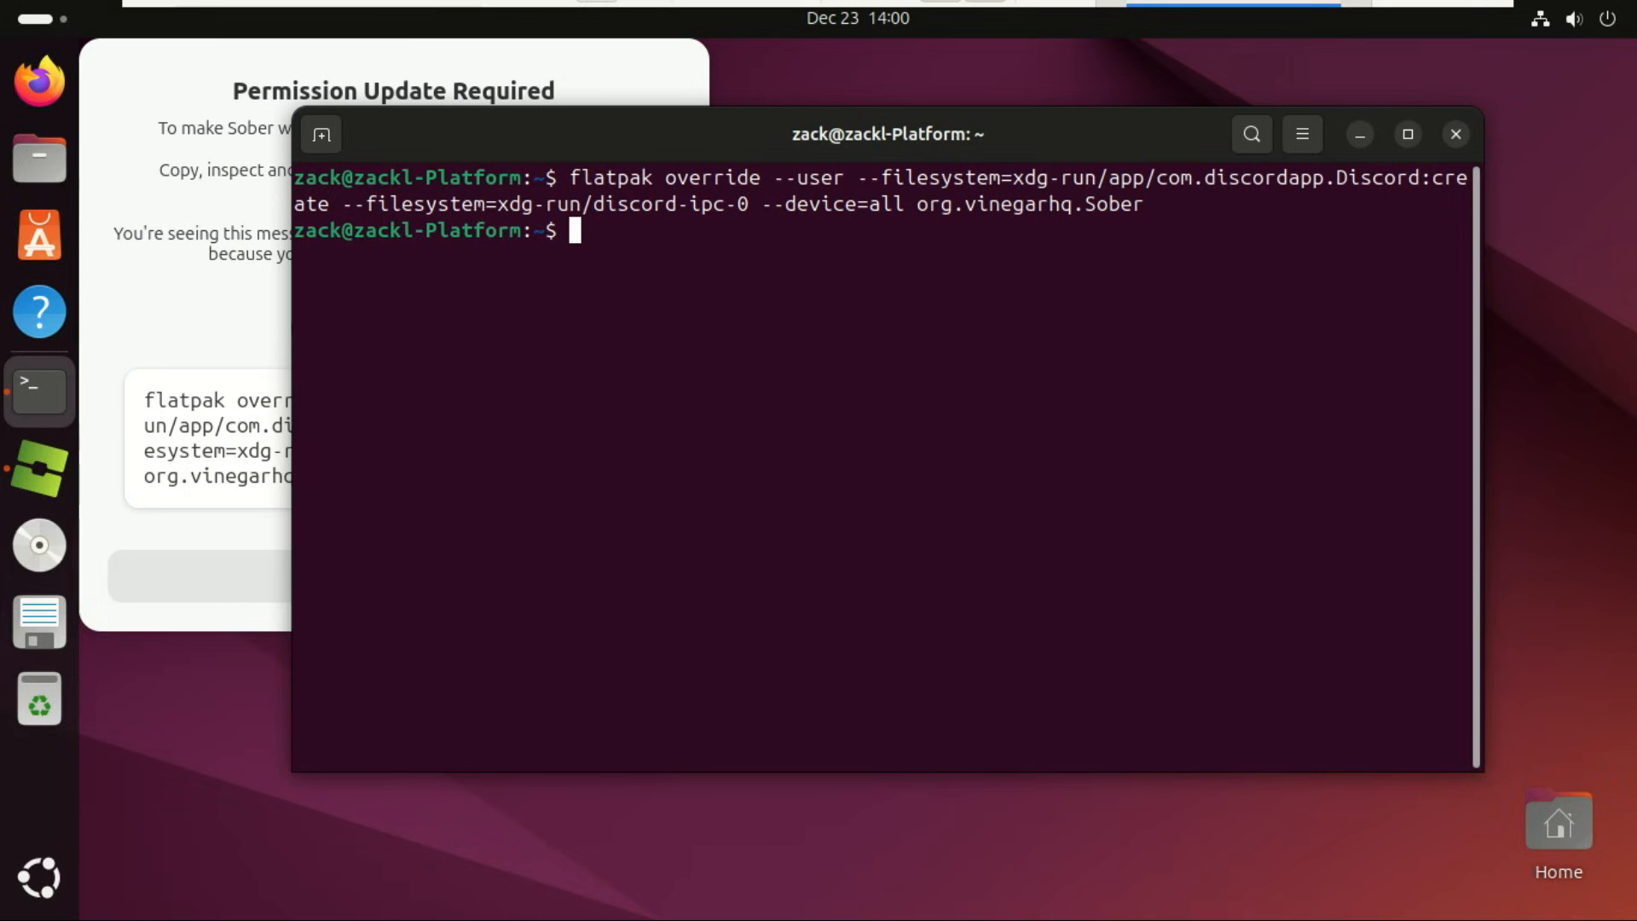
mouse_move(267, 327)
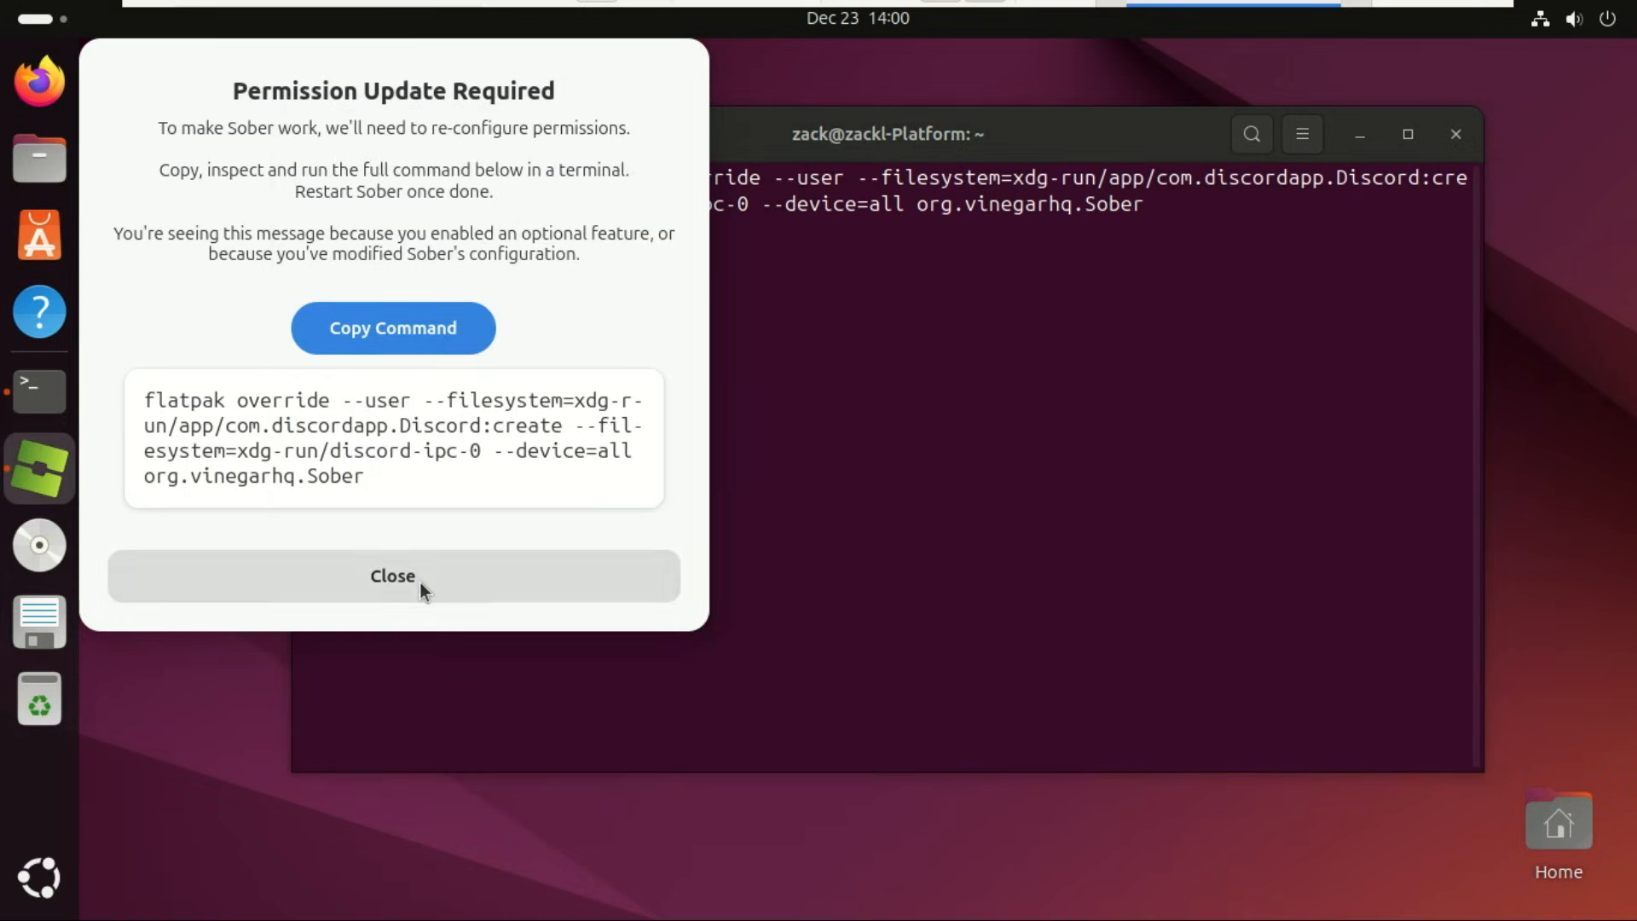
left_click(392, 575)
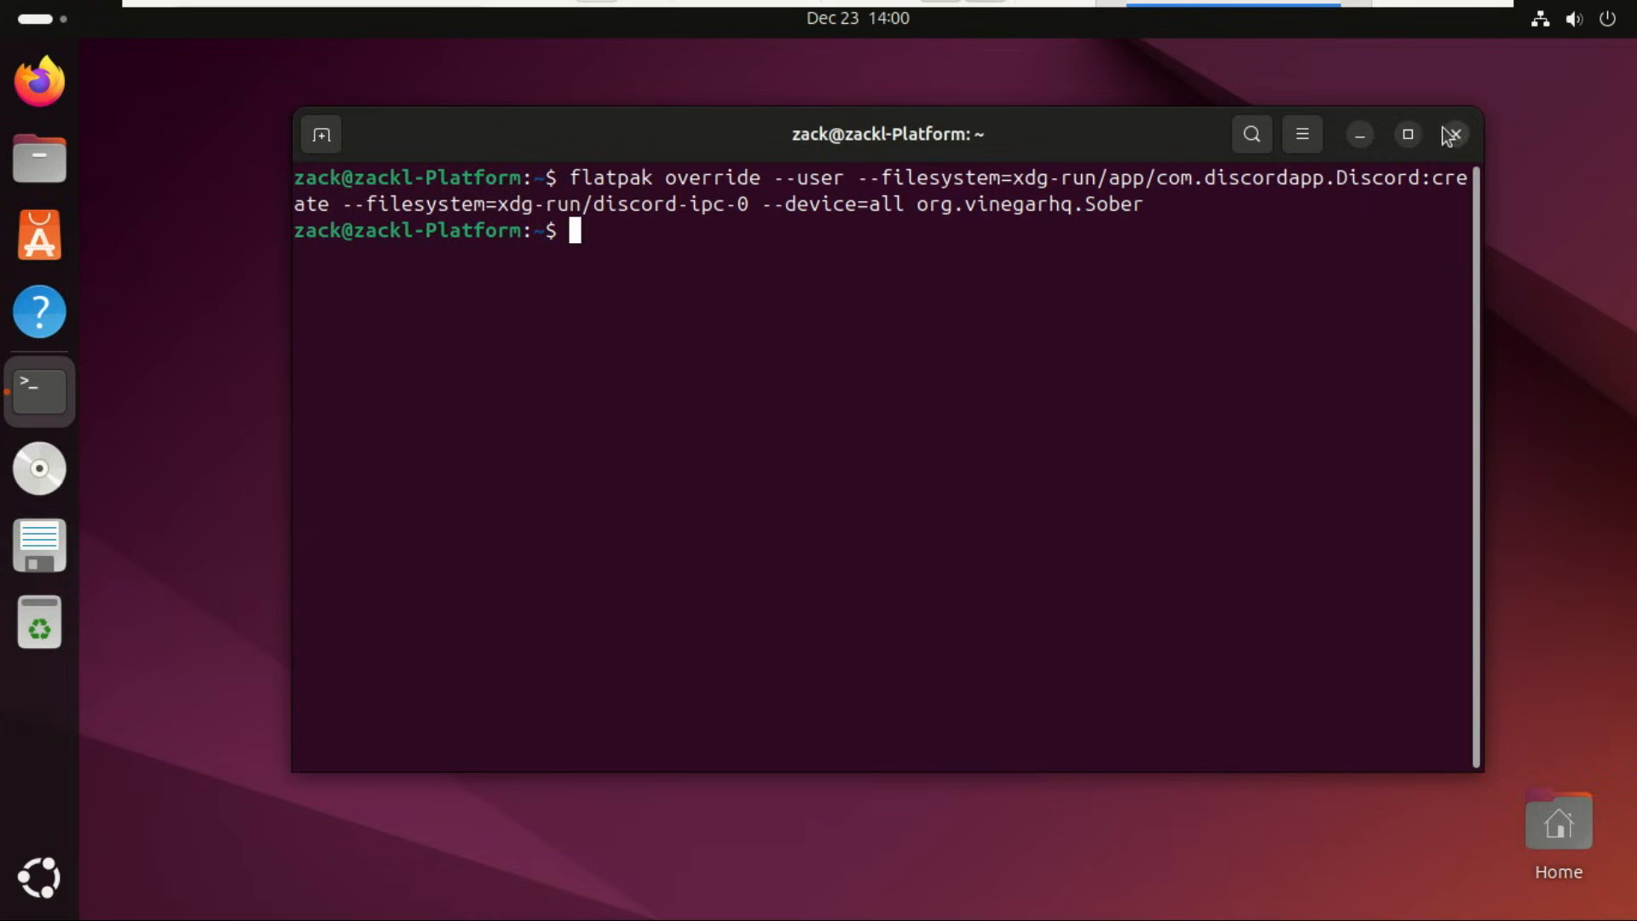
left_click(1451, 134)
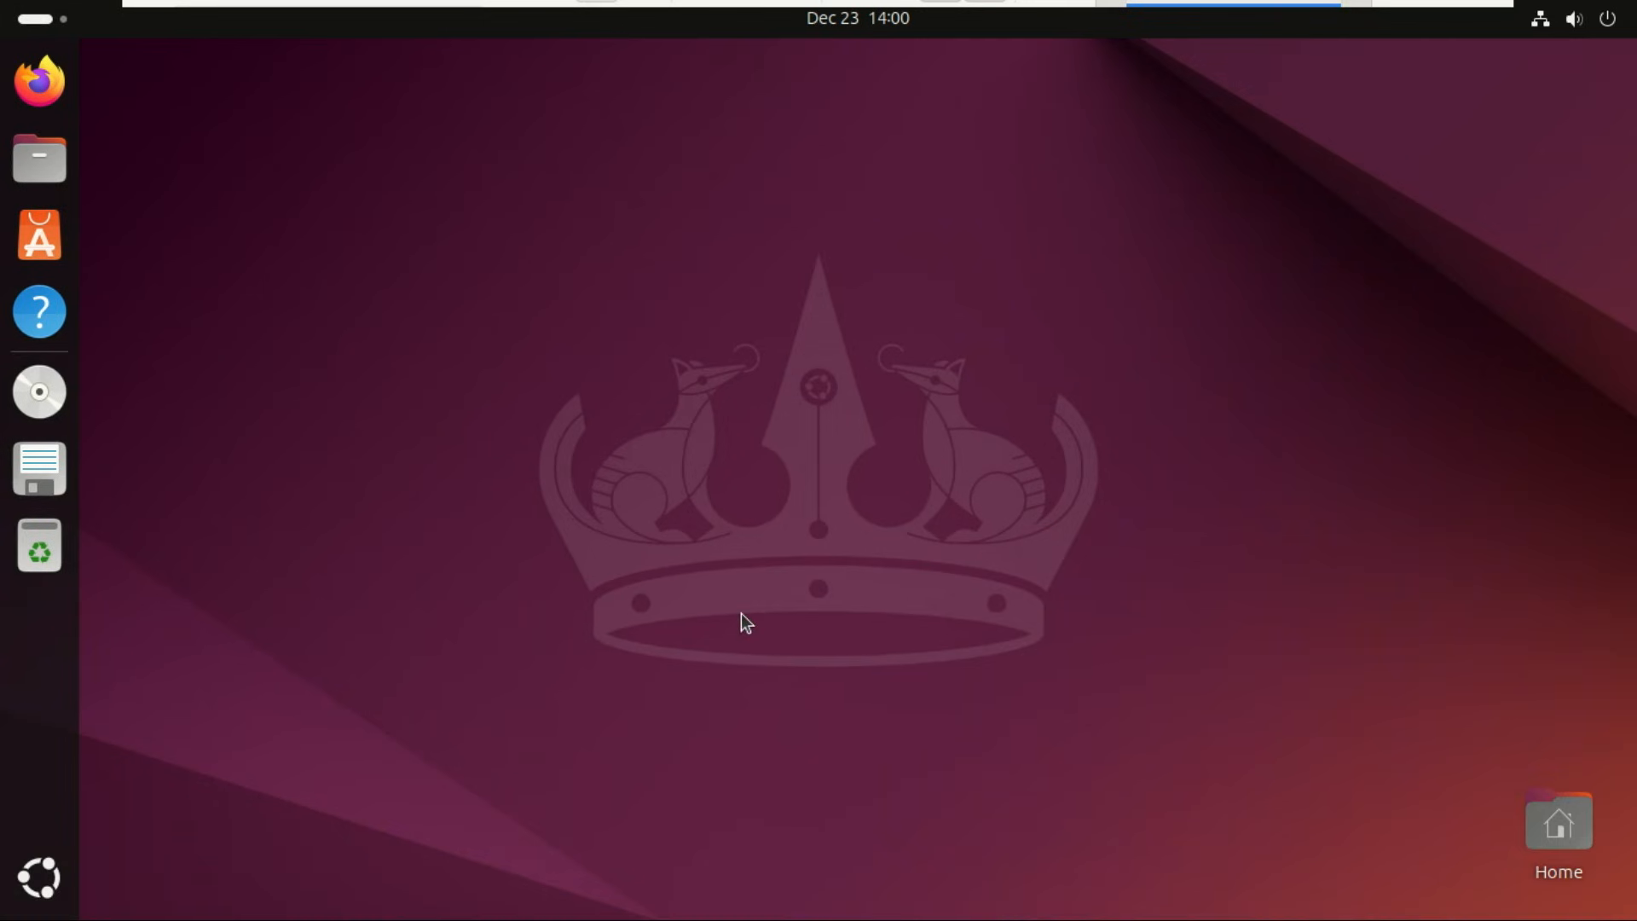
Step: Relaunch Sober and copy the Flathub switch command from the Update Required dialog
left_click(39, 391)
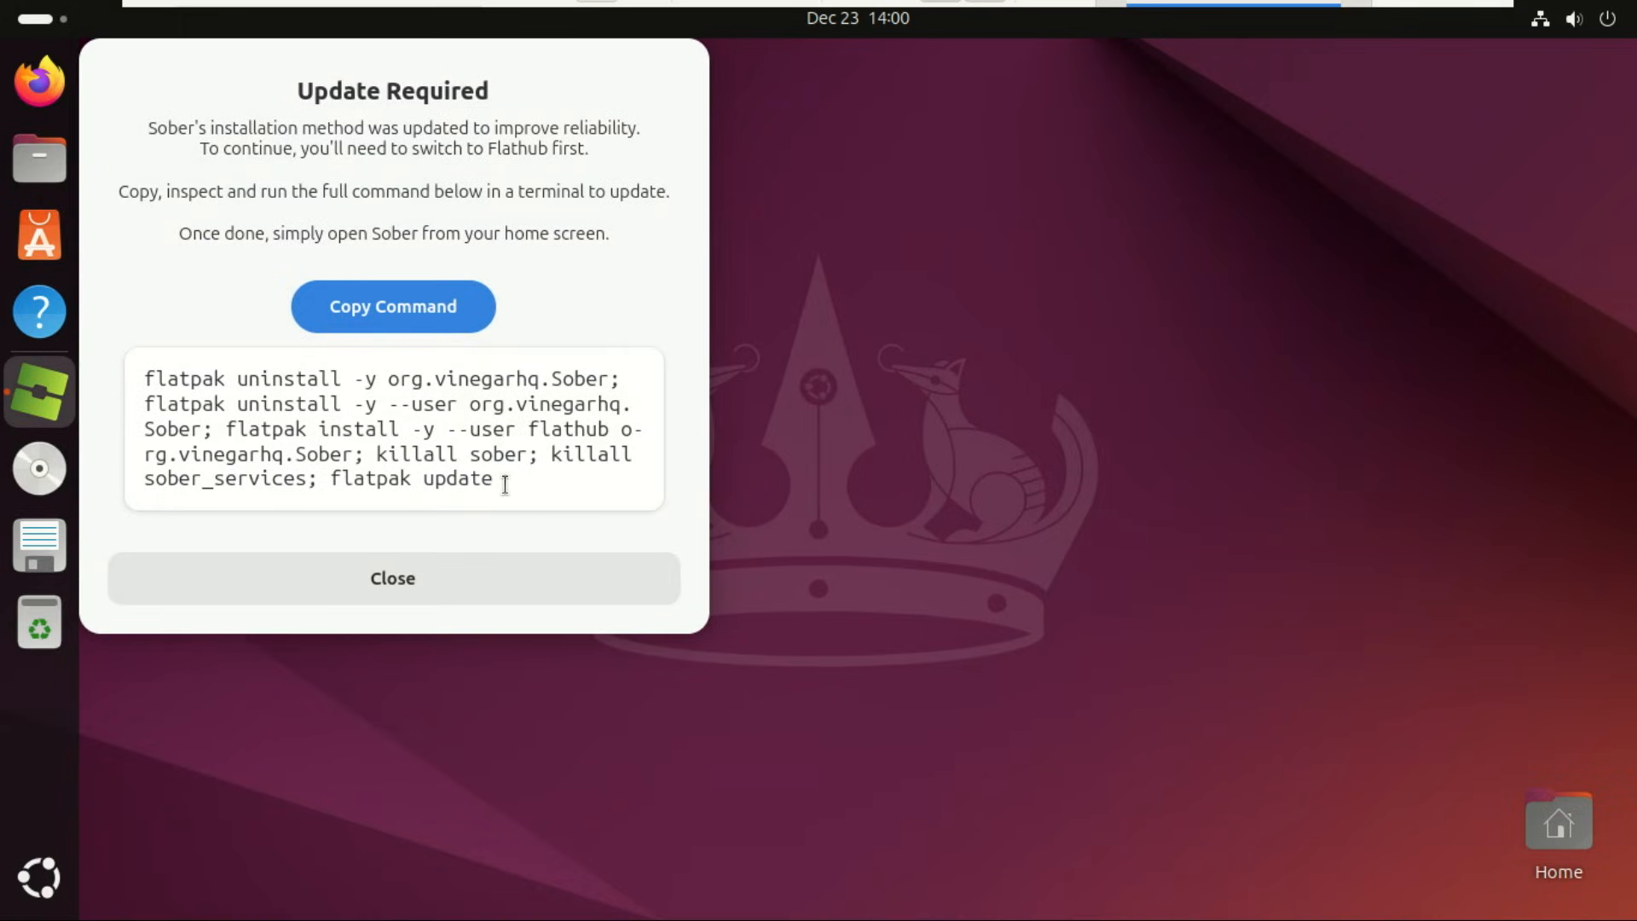
left_click_drag(506, 482, 149, 378)
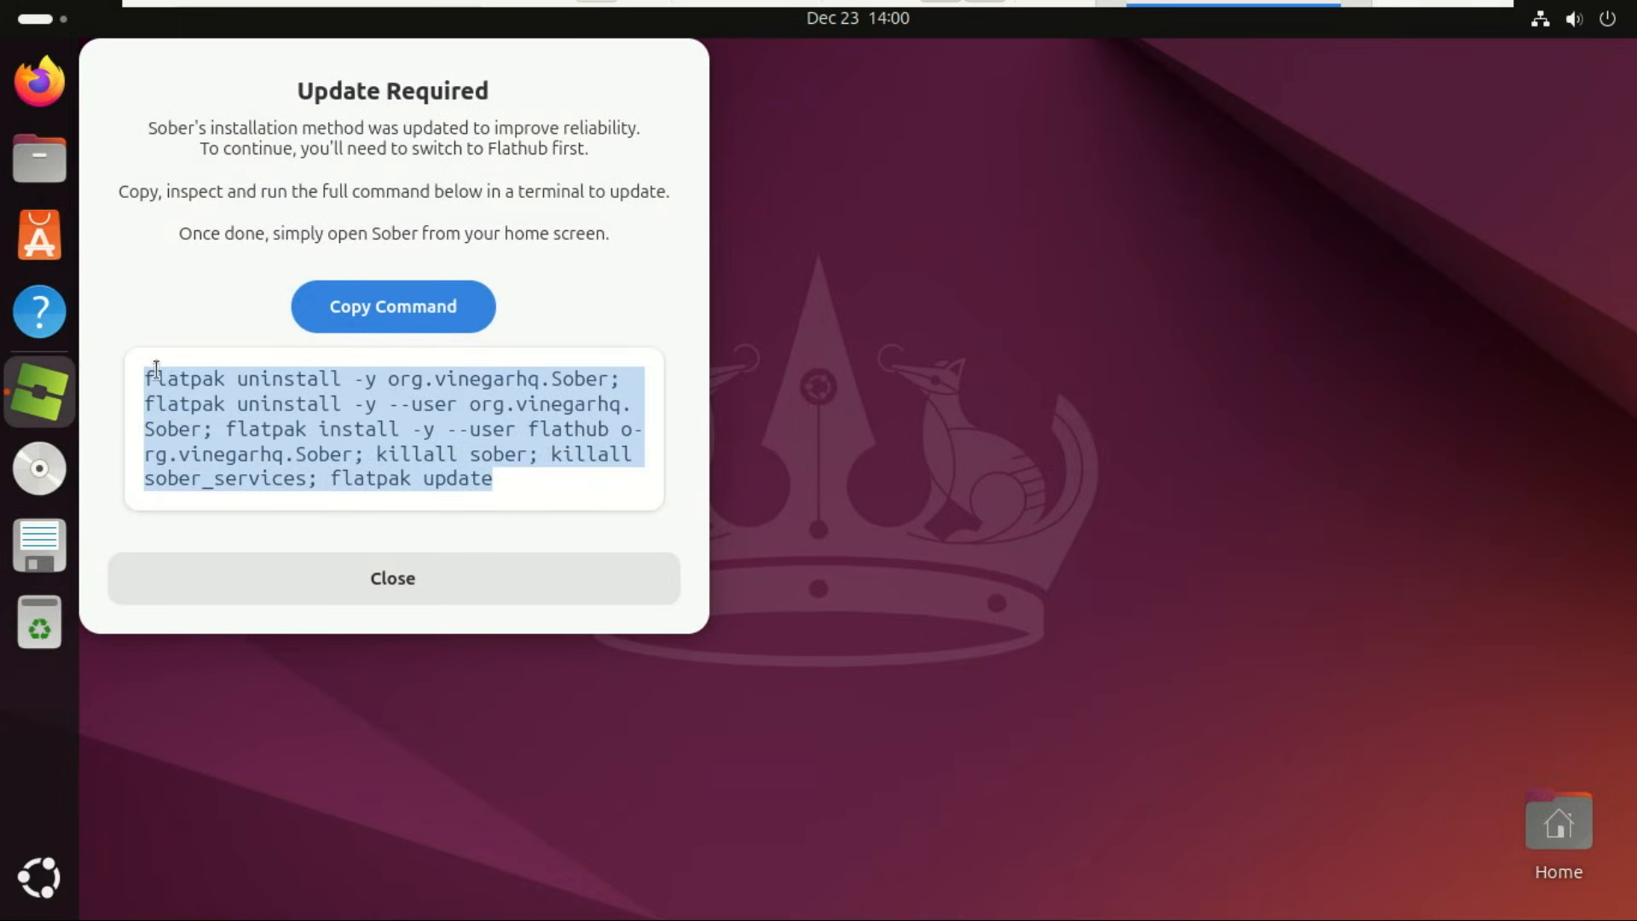
right_click(313, 429)
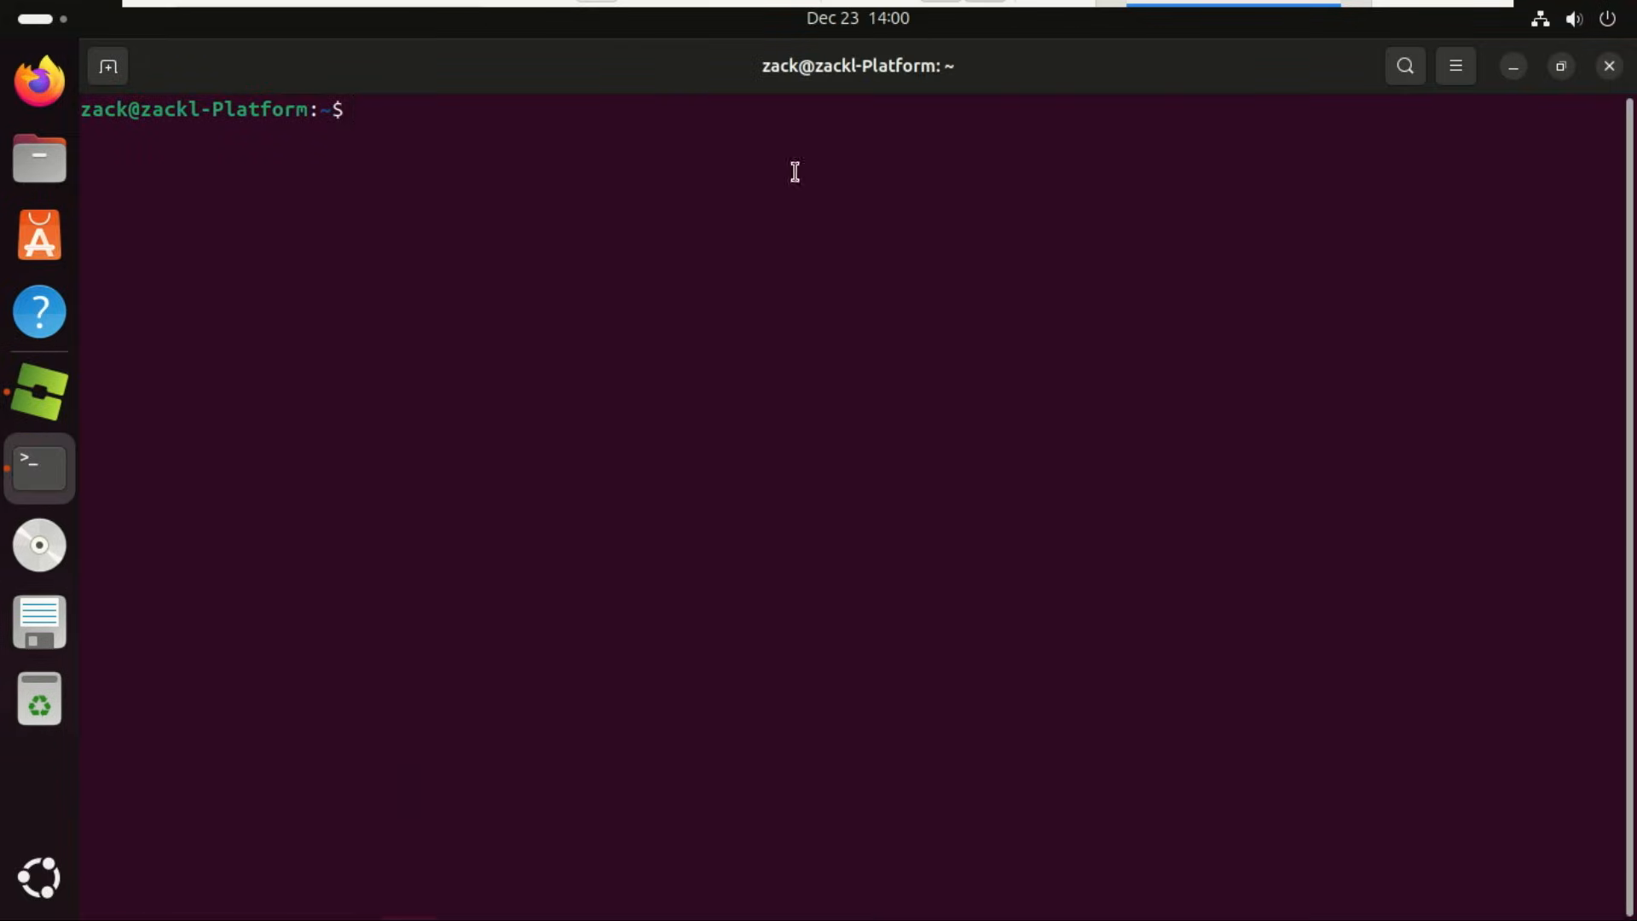
Step: Paste and run the Sober Flathub reinstall command, then close the terminal once complete
right_click(794, 172)
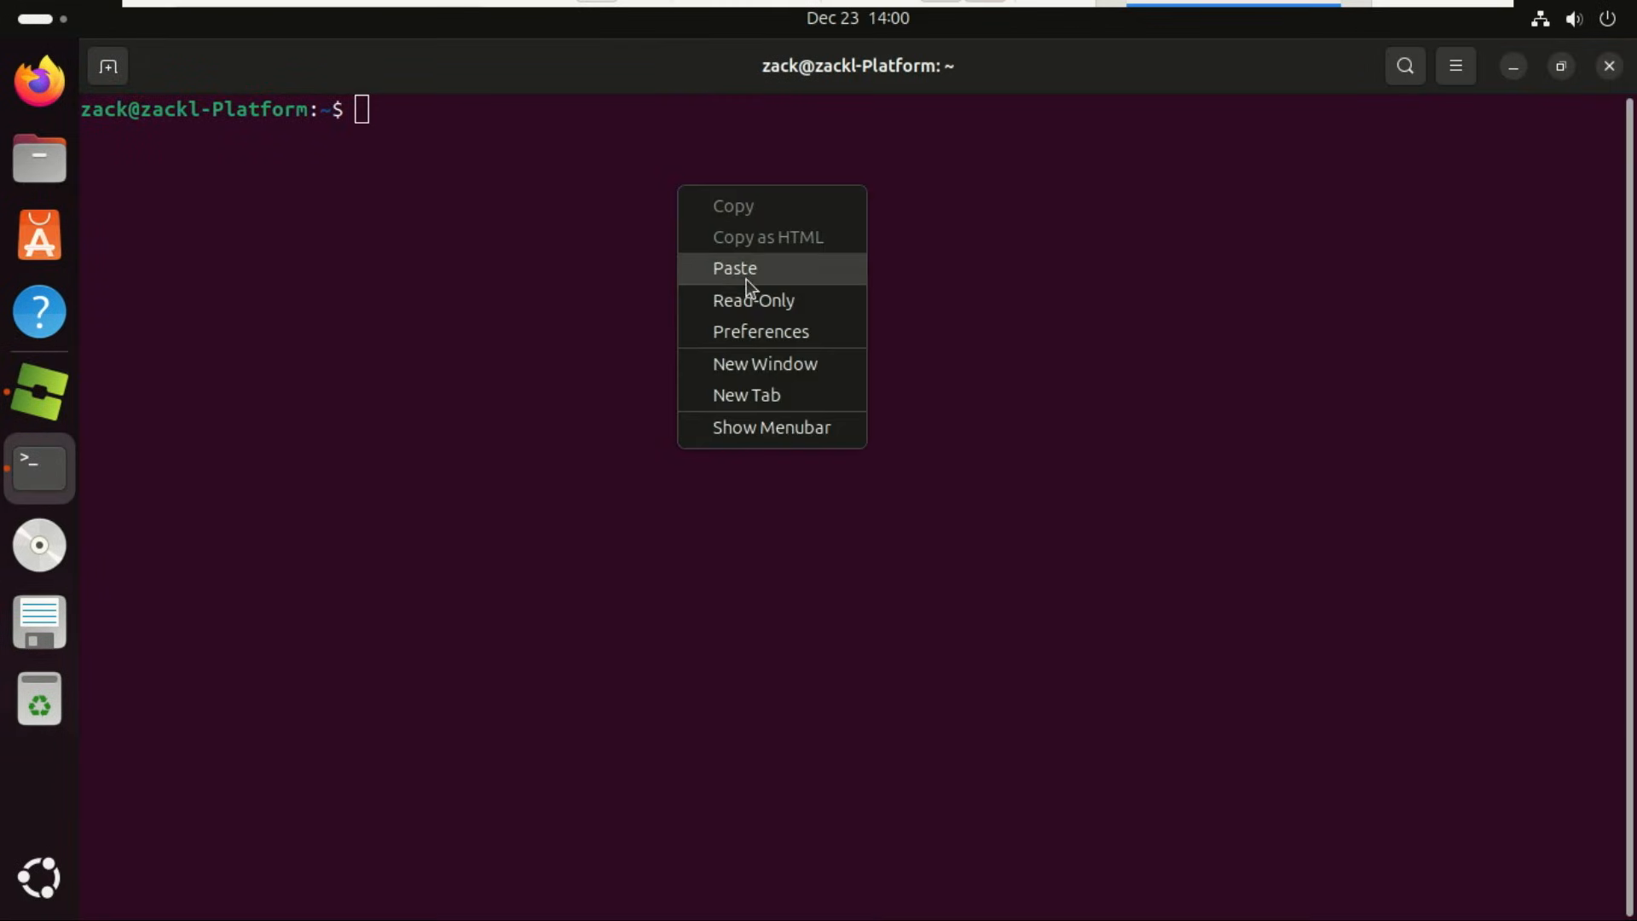
left_click(734, 268)
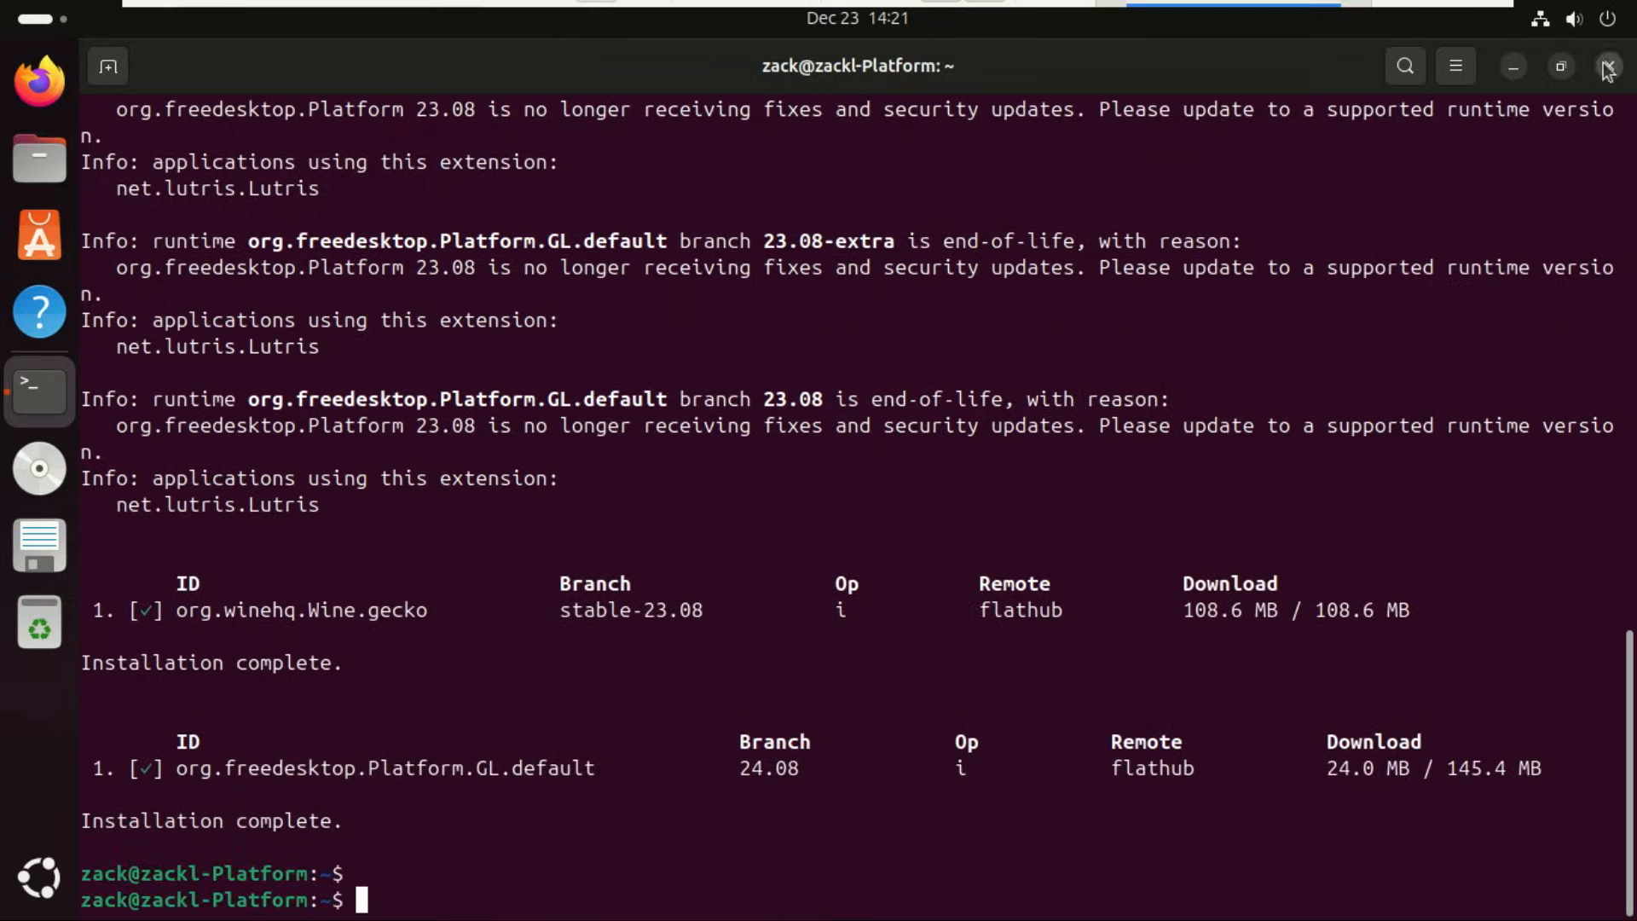
left_click(1607, 66)
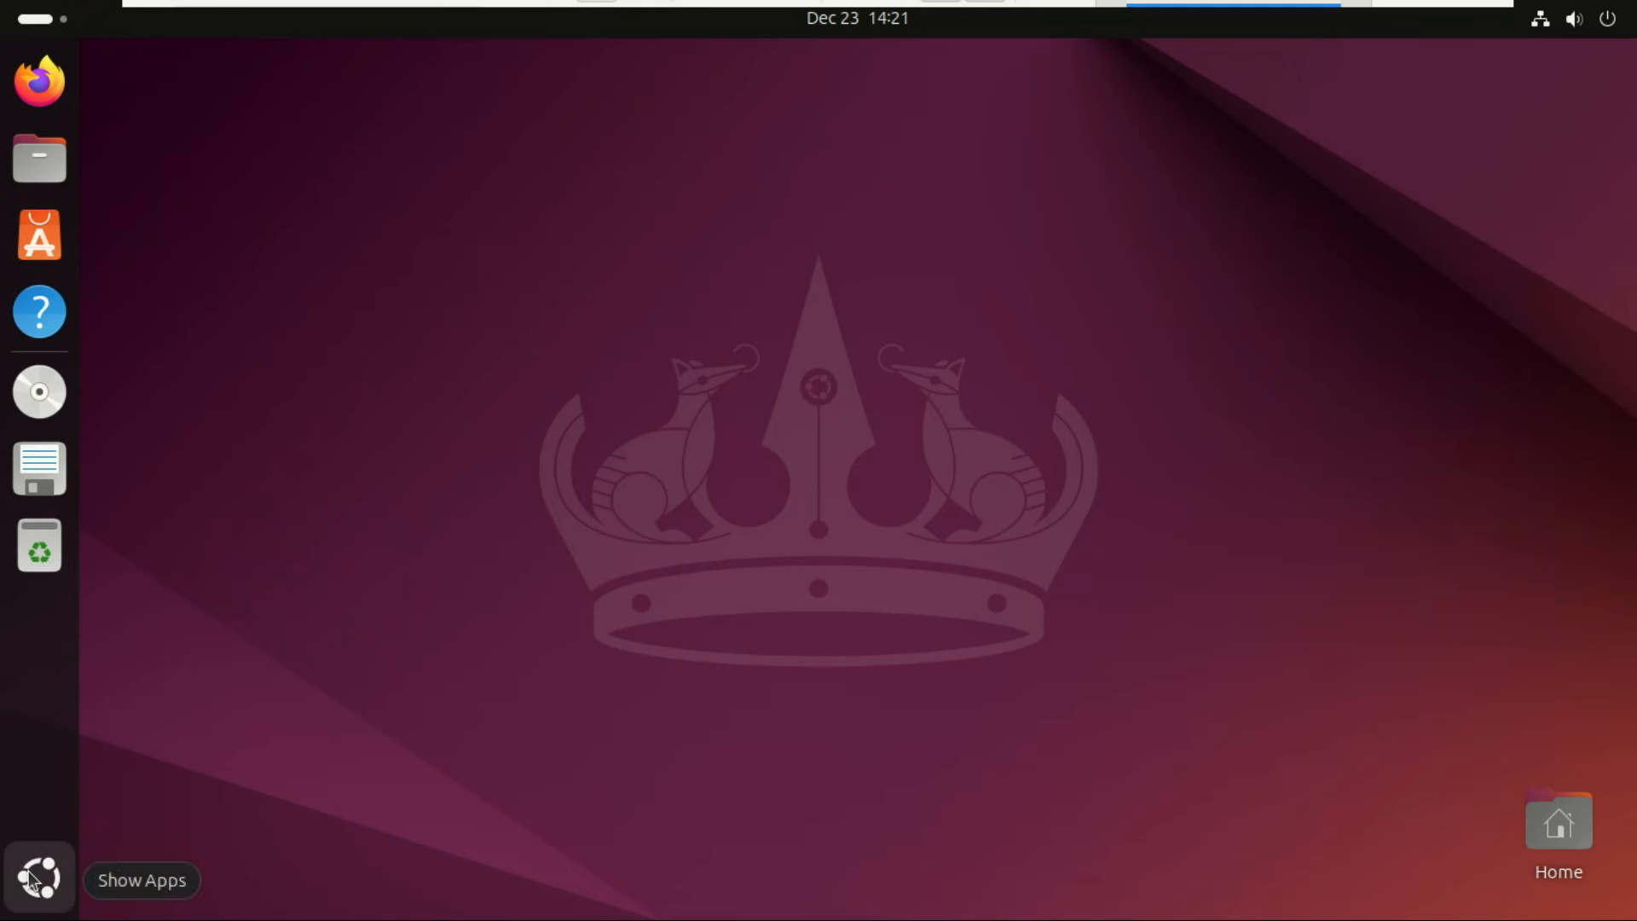
Step: Launch Sober from the app grid and accept the welcome notice to reach Roblox sign-in
left_click(38, 878)
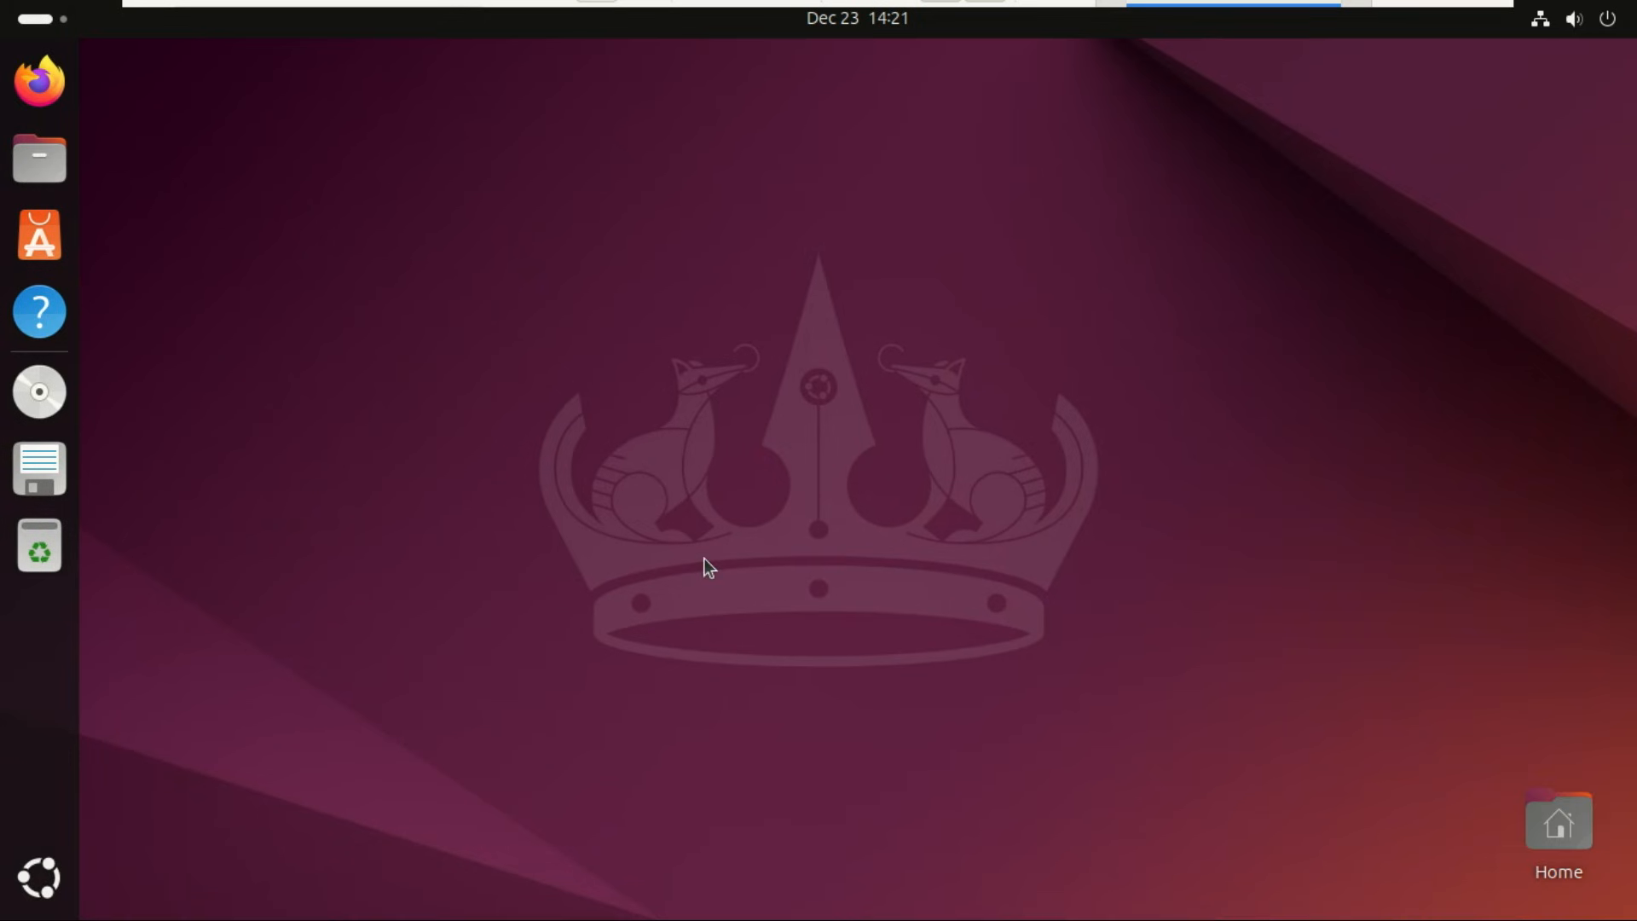
left_click(39, 391)
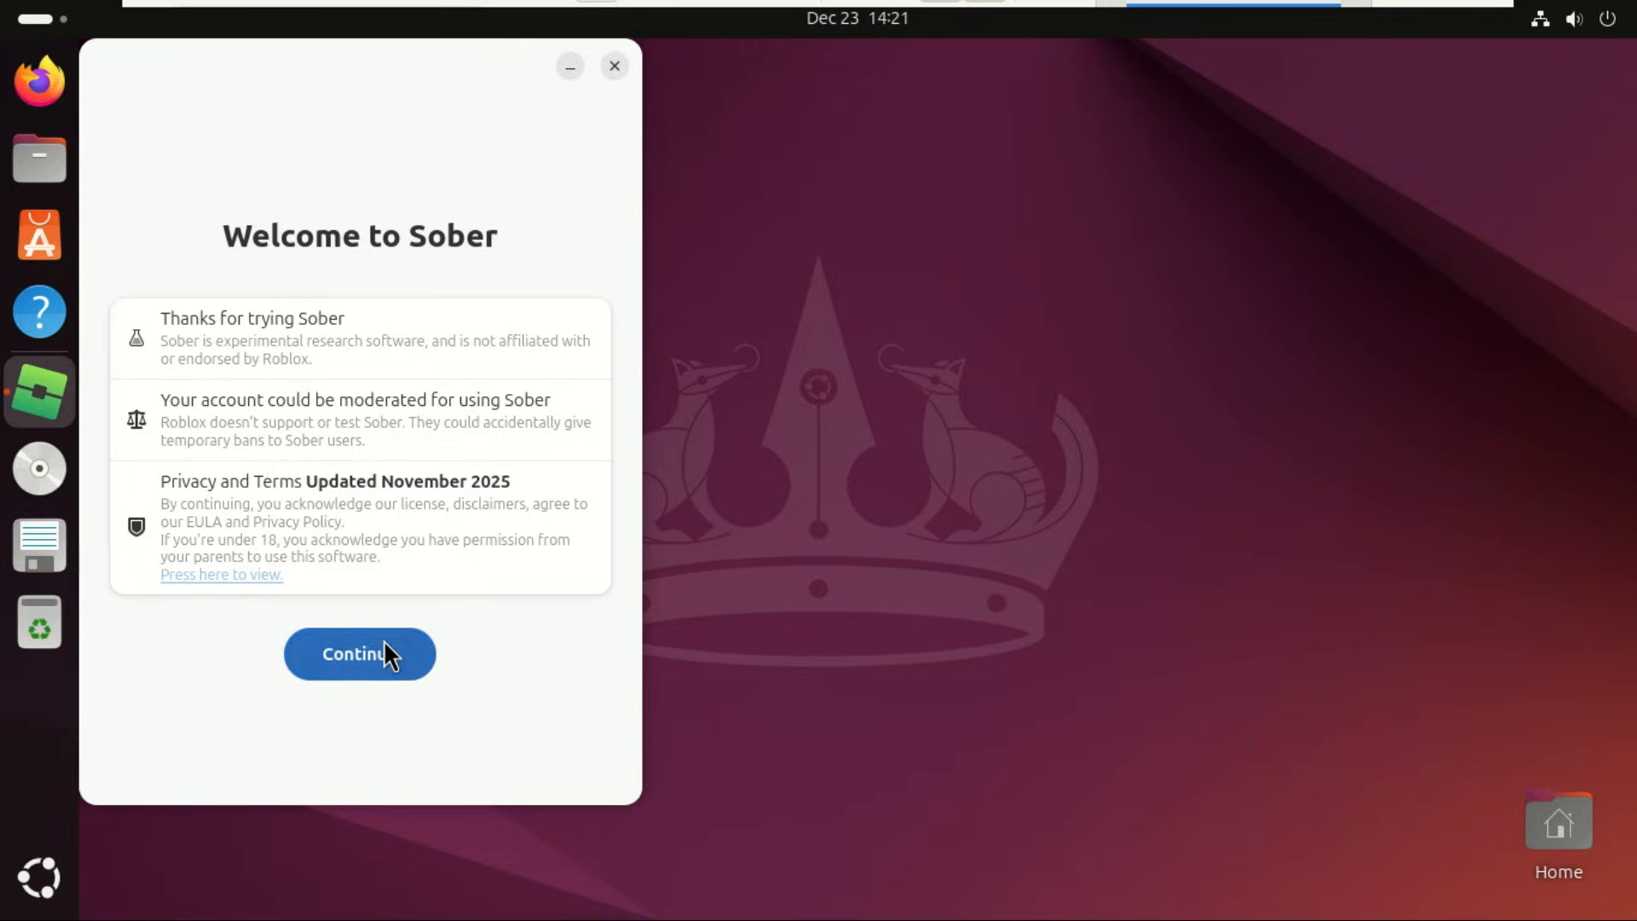
left_click(359, 654)
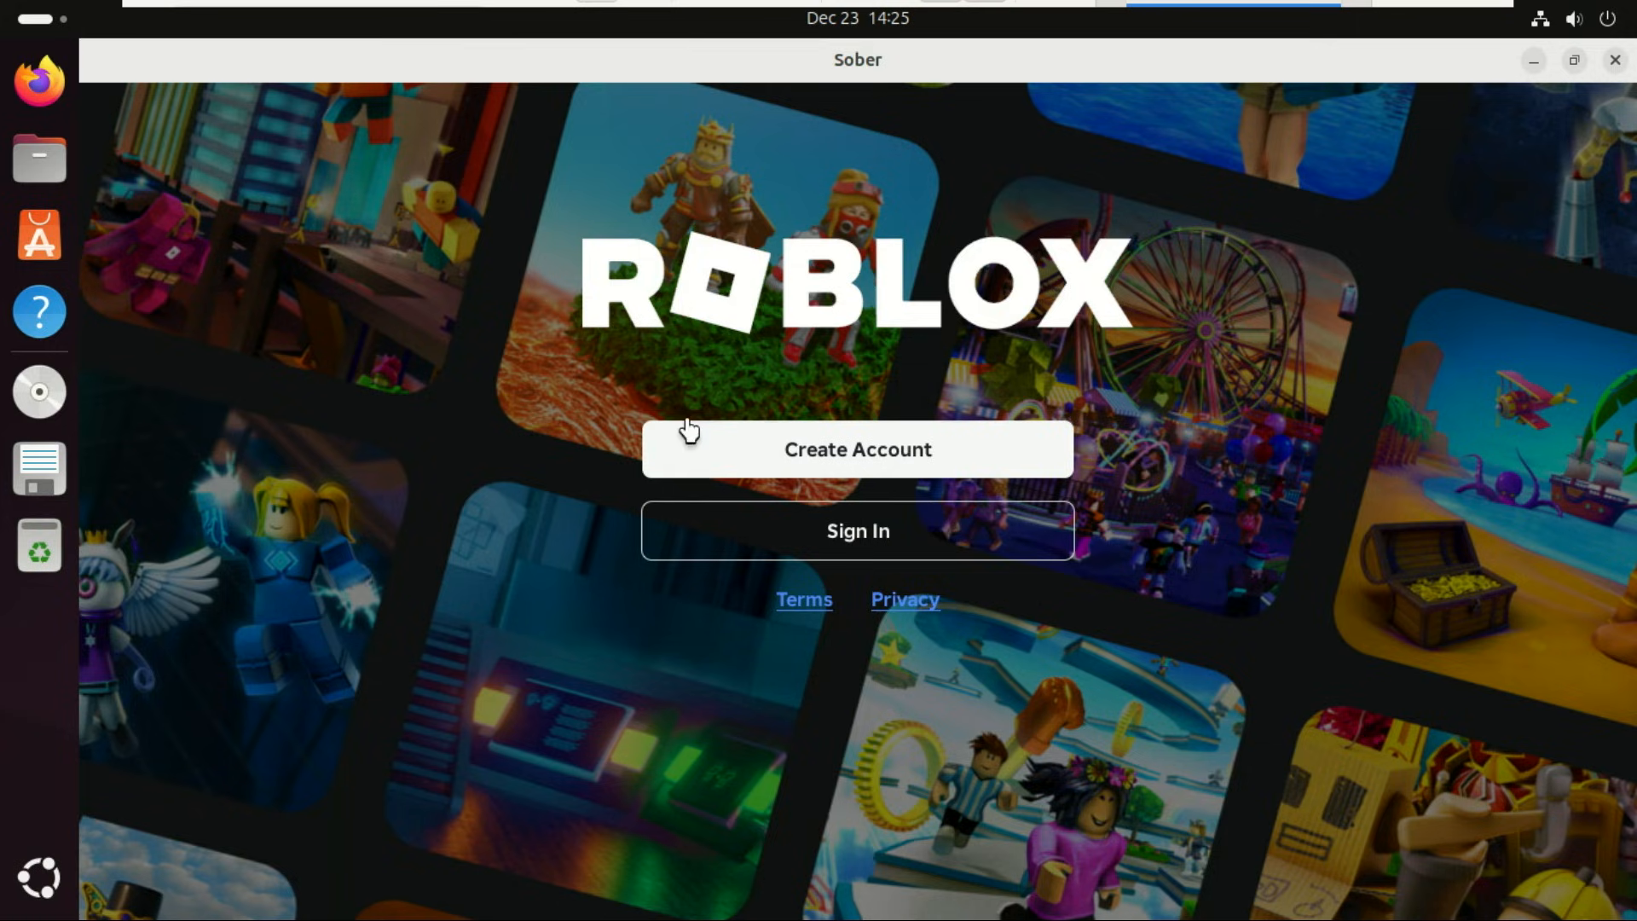
mouse_move(1612, 97)
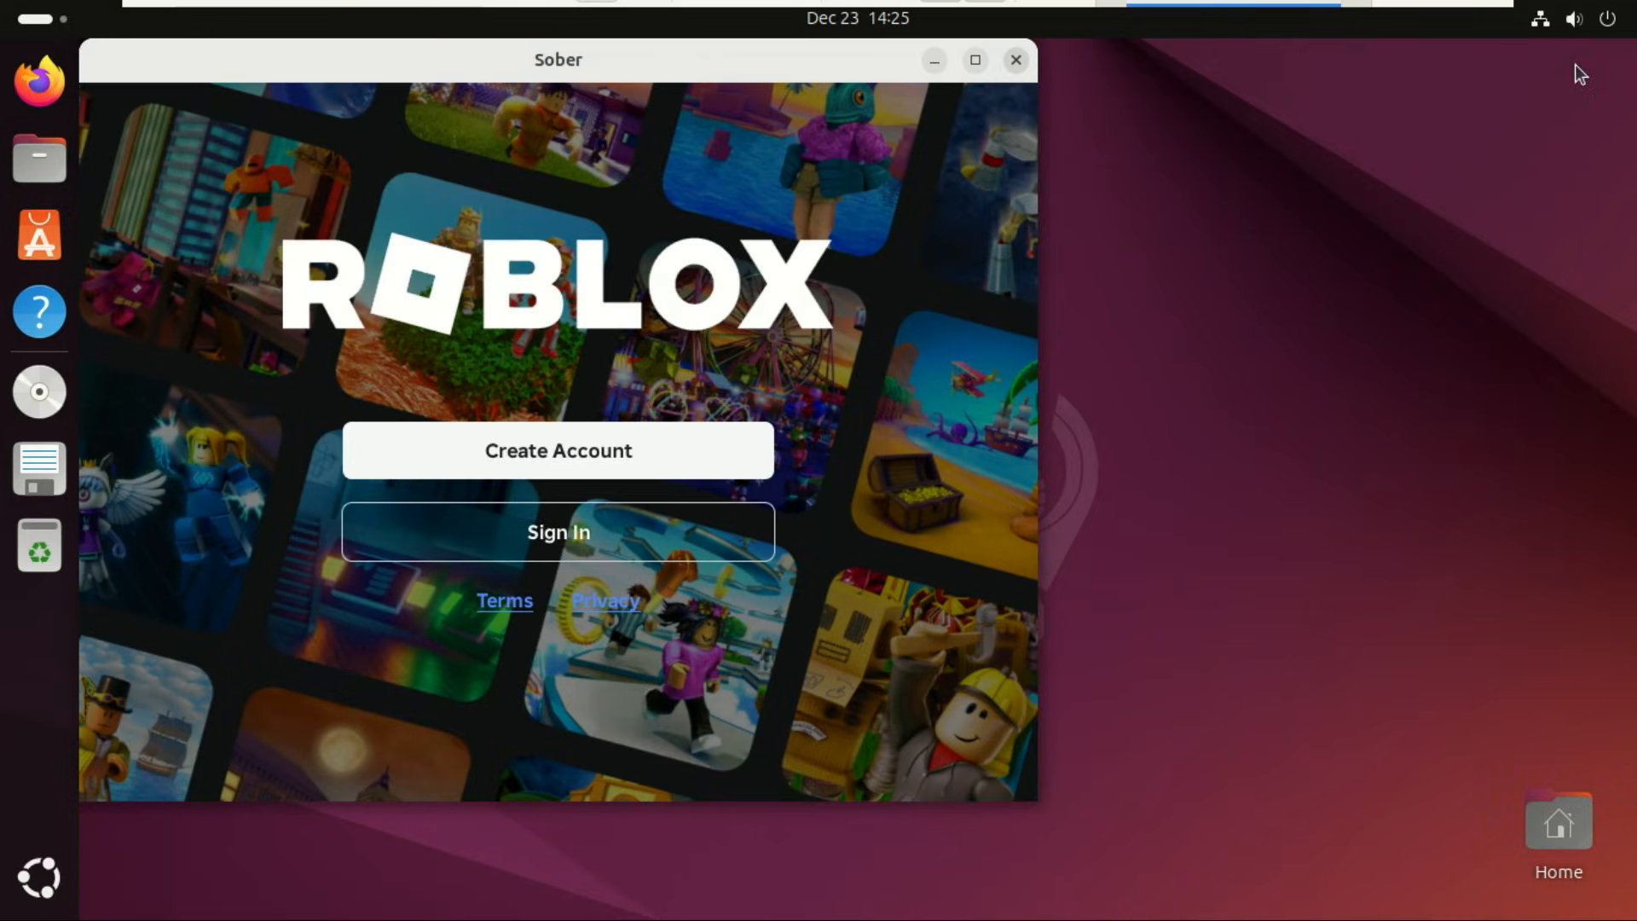
Step: Centre the Sober window and bring up the Roblox sign-in form with the username field focused
left_click_drag(558, 60, 902, 77)
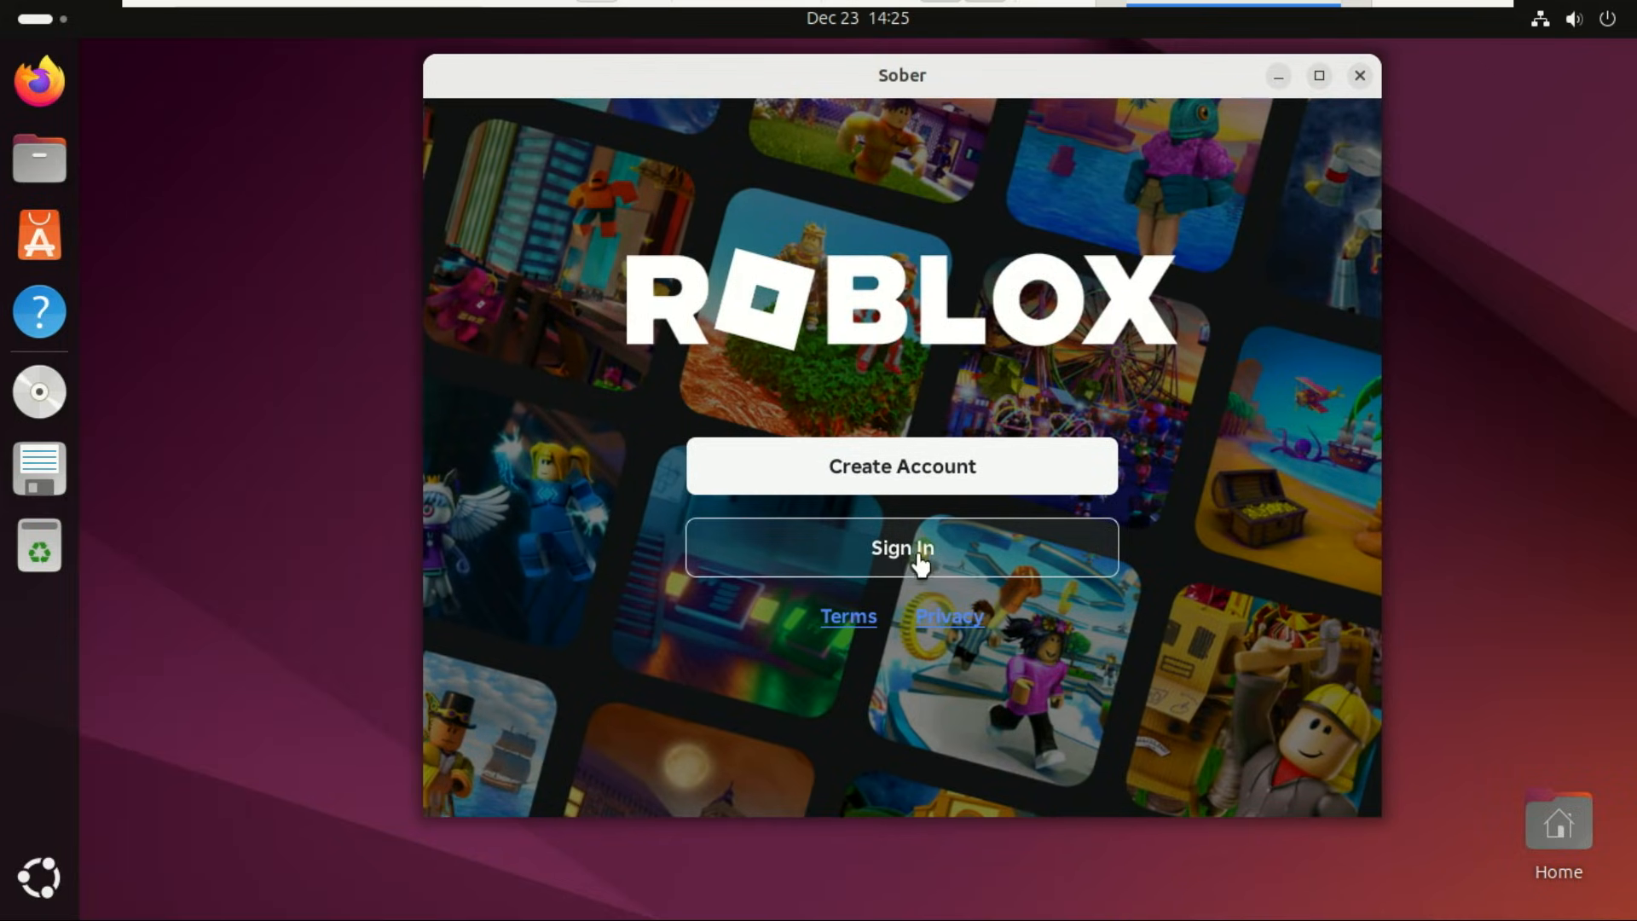
left_click(900, 547)
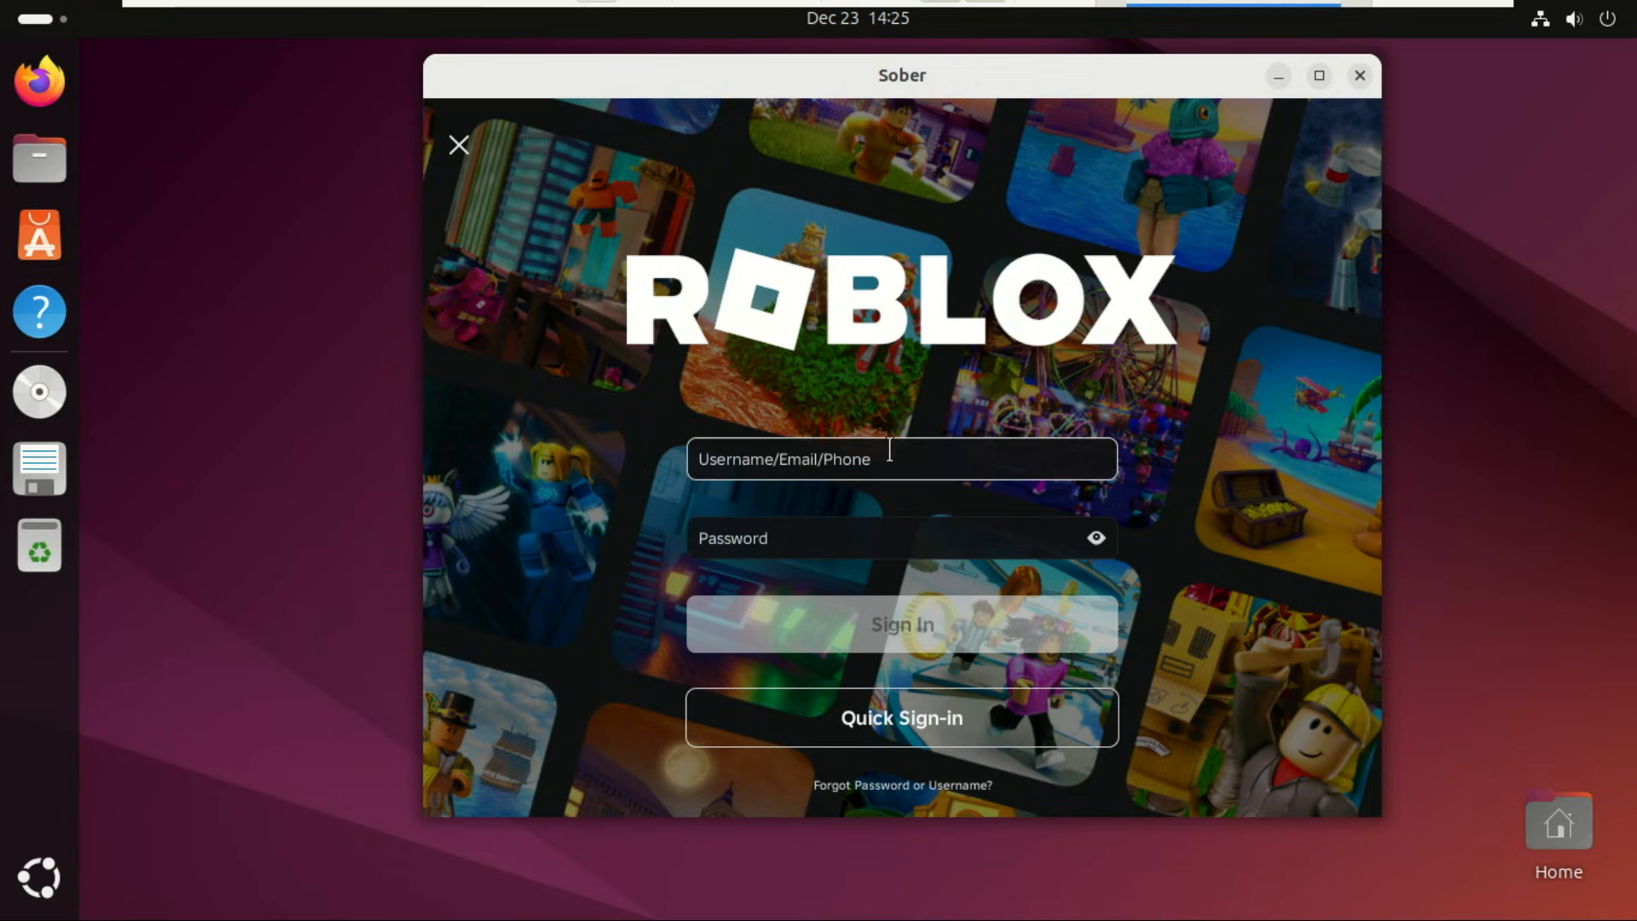
left_click(901, 459)
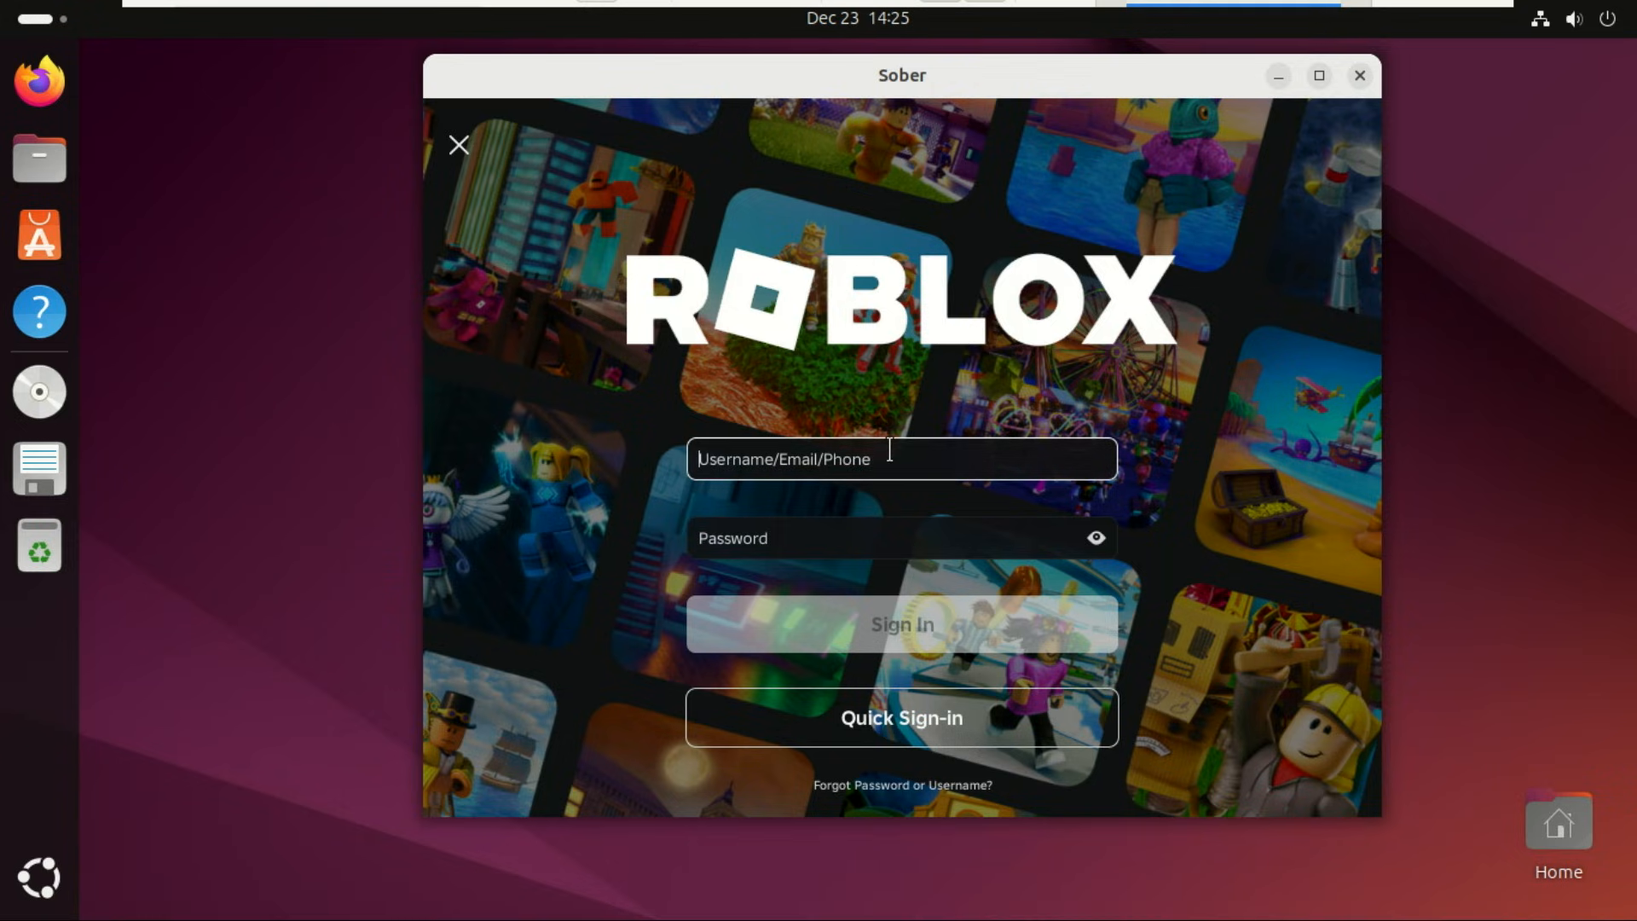